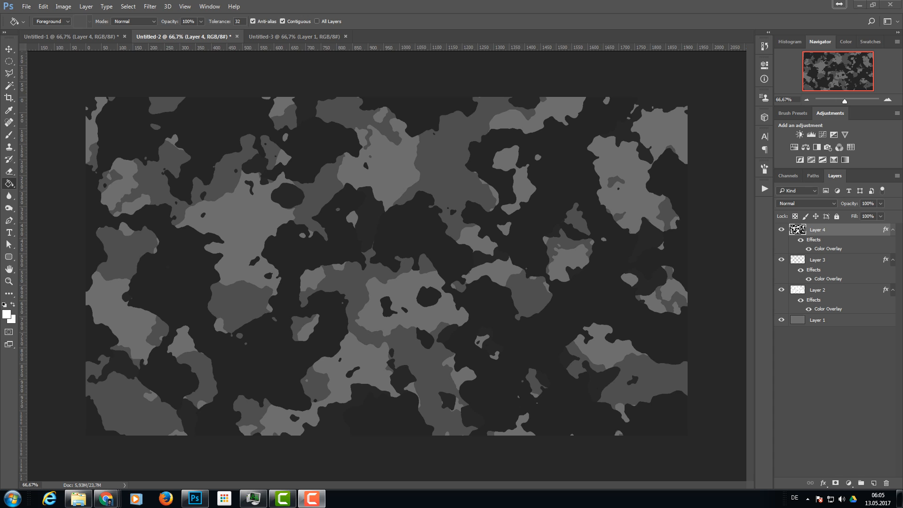
mouse_move(412, 306)
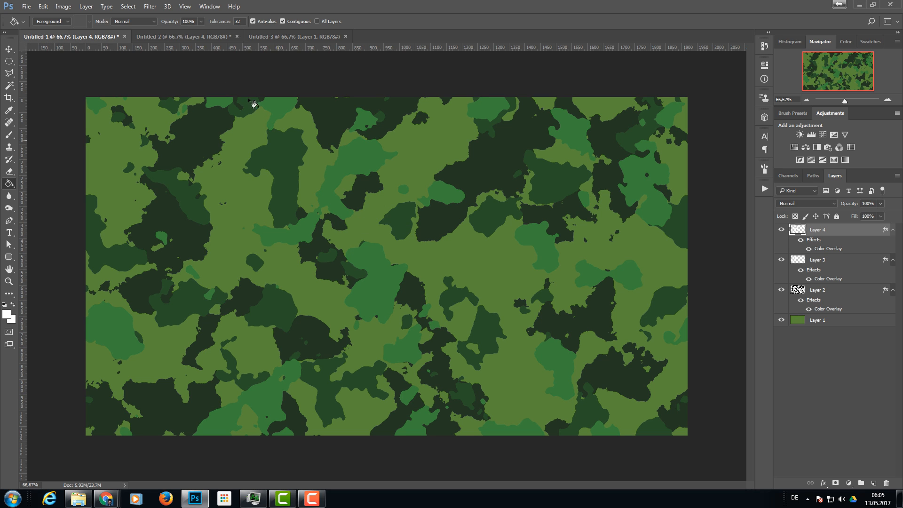
Step: Switch document tabs to view the green camouflage, then the blank new document
left_click(194, 36)
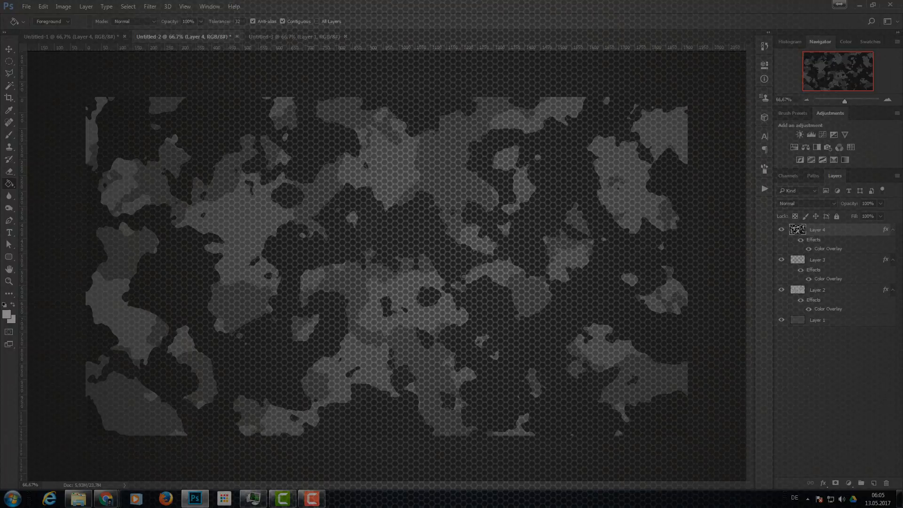
left_click(298, 36)
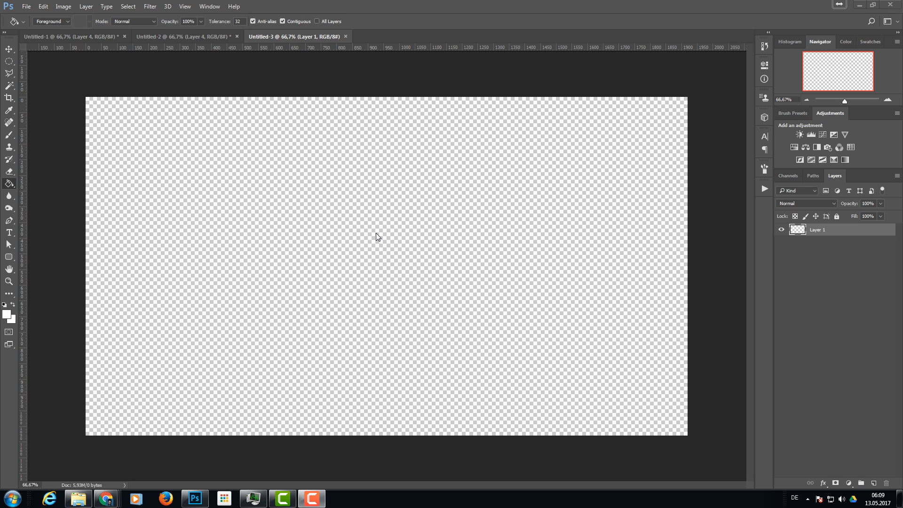
mouse_move(218, 103)
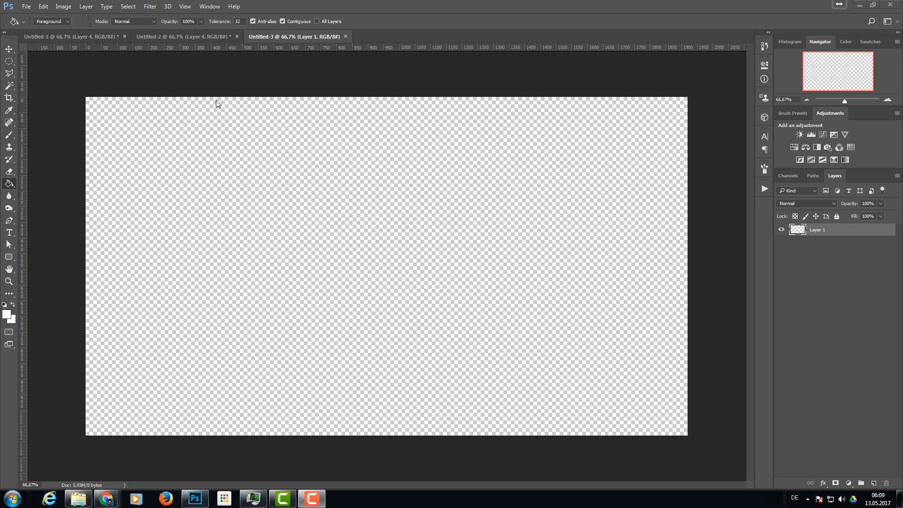
mouse_move(226, 108)
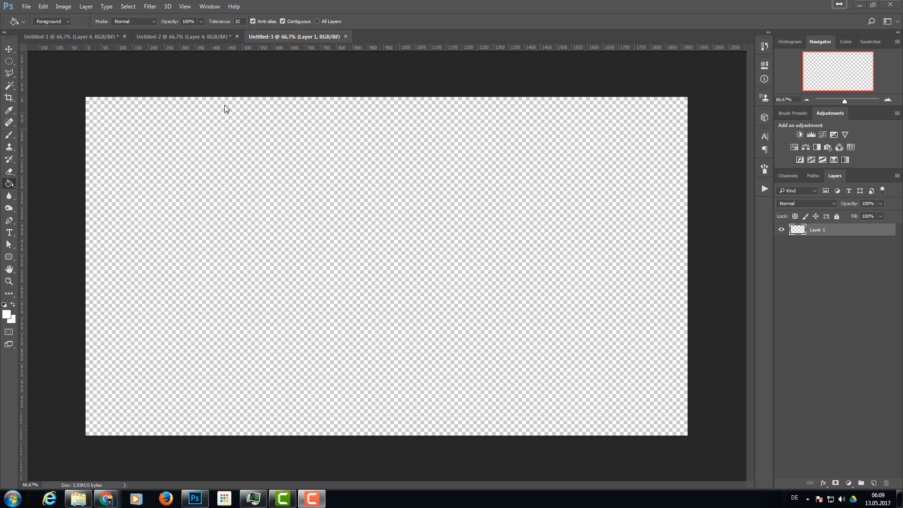
mouse_move(333, 281)
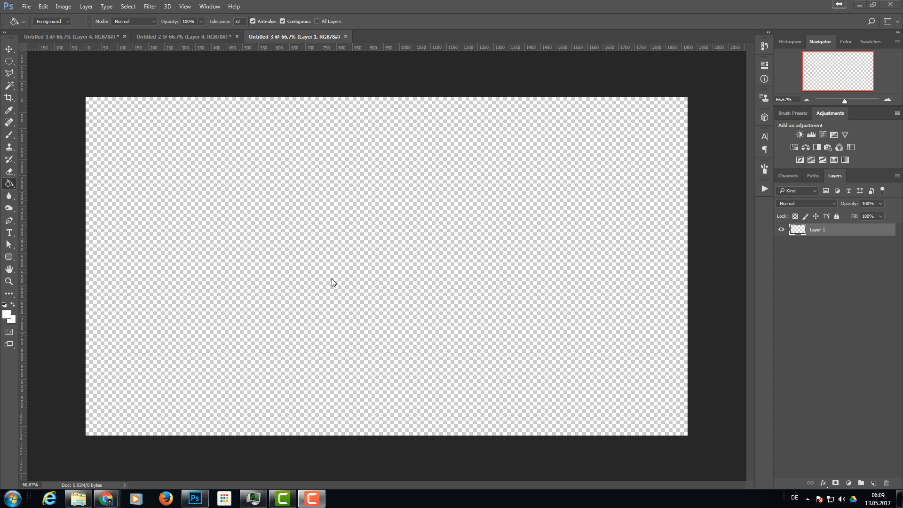
mouse_move(396, 222)
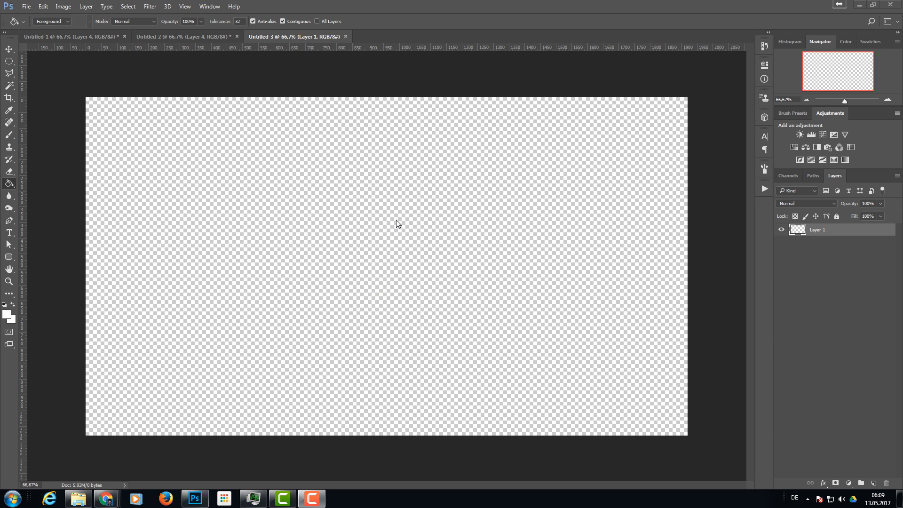
mouse_move(391, 233)
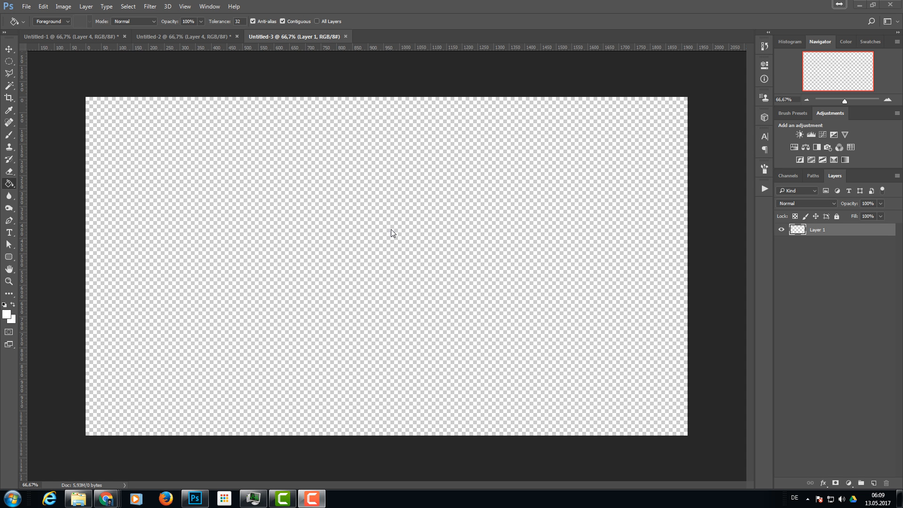
mouse_move(667, 245)
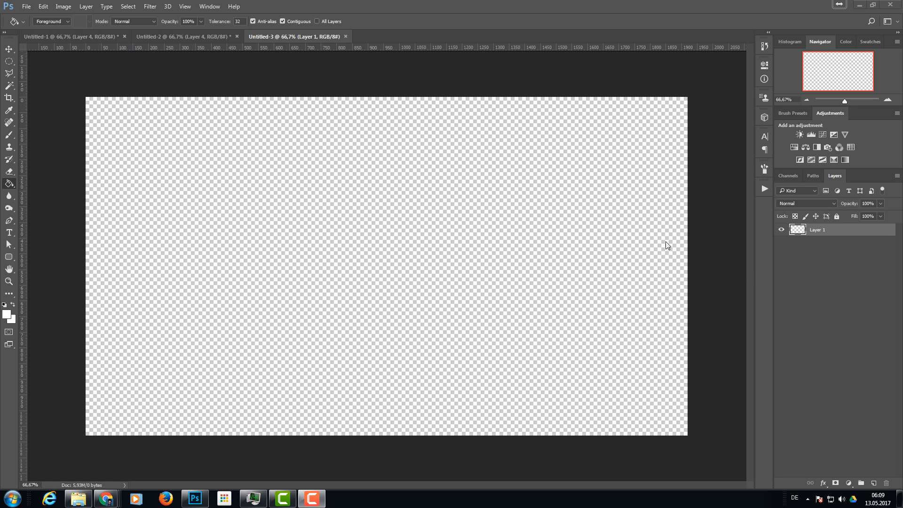
mouse_move(16, 296)
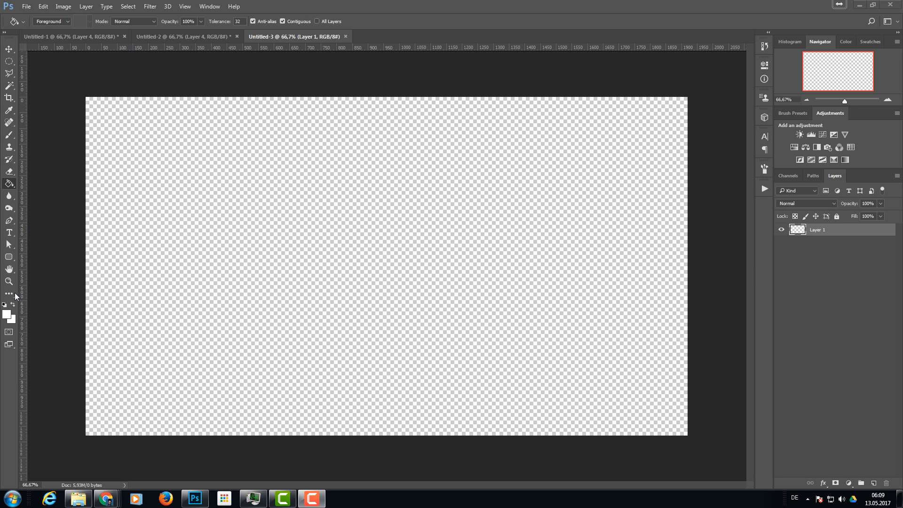
mouse_move(16, 305)
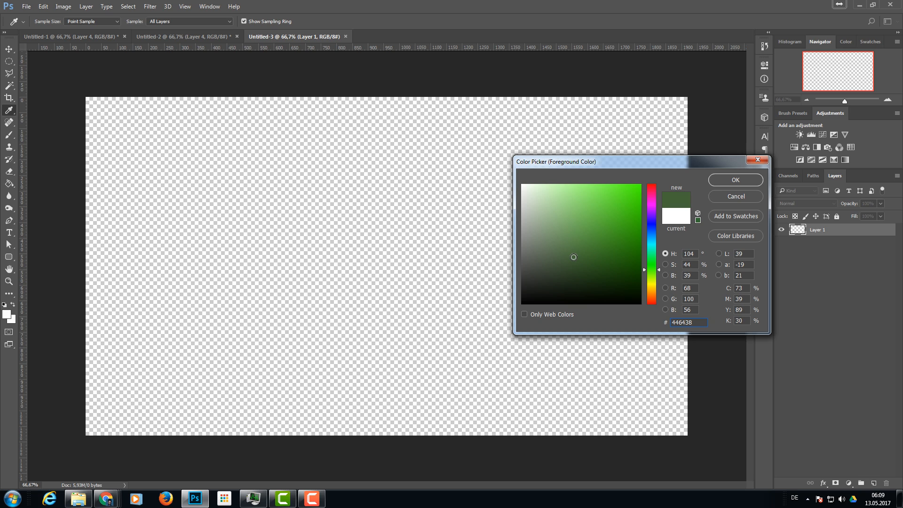
Step: Set the foreground colour to dark olive green #47693c
left_click(573, 254)
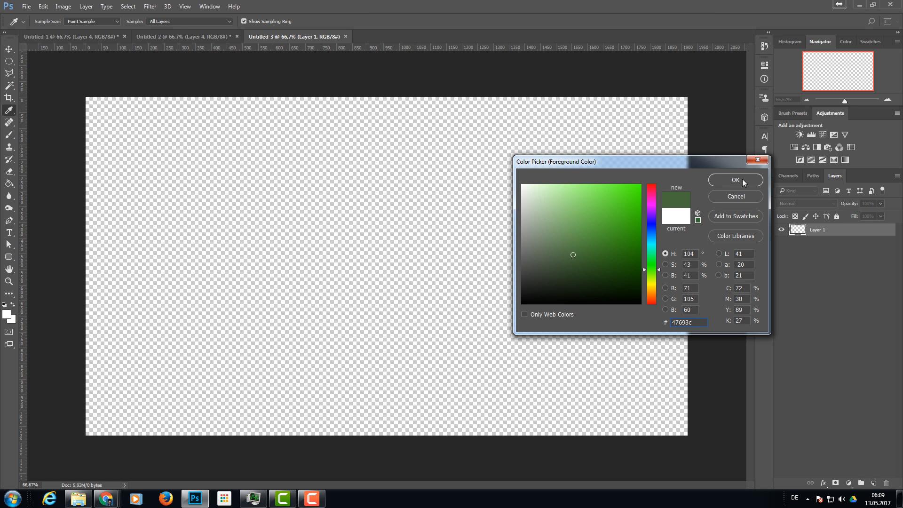
left_click(735, 180)
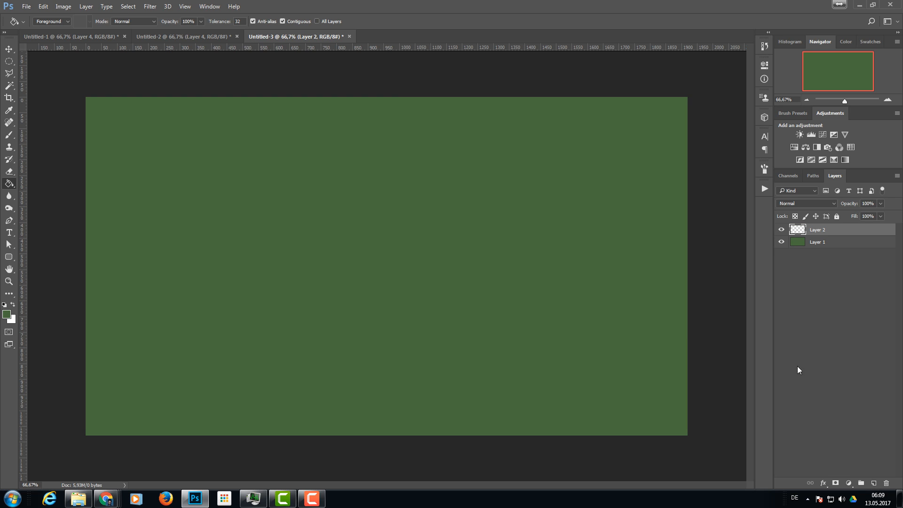
mouse_move(270, 192)
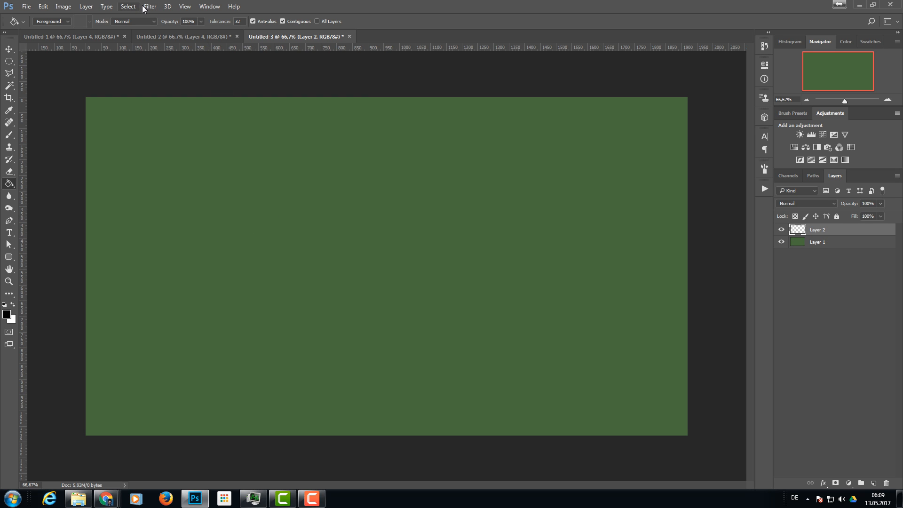
Step: Render black-and-white clouds onto Layer 2 with Filter > Render > Clouds
left_click(174, 7)
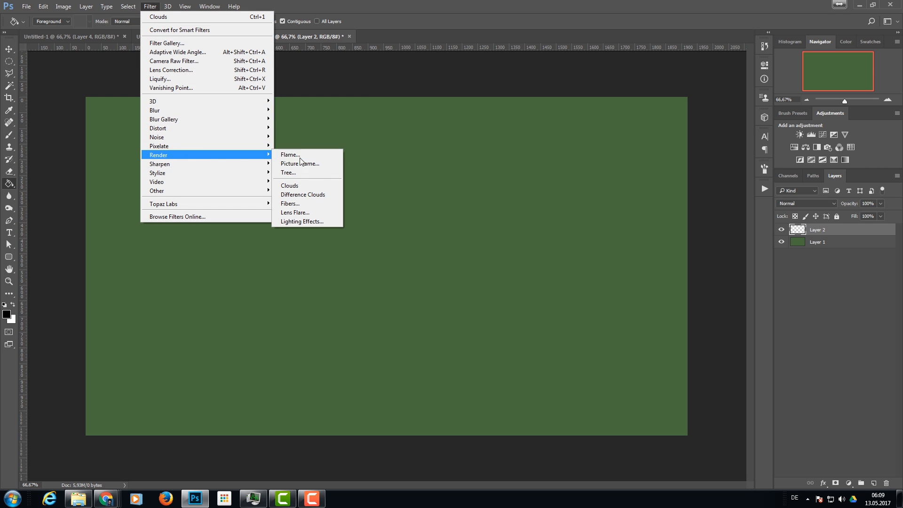
left_click(290, 185)
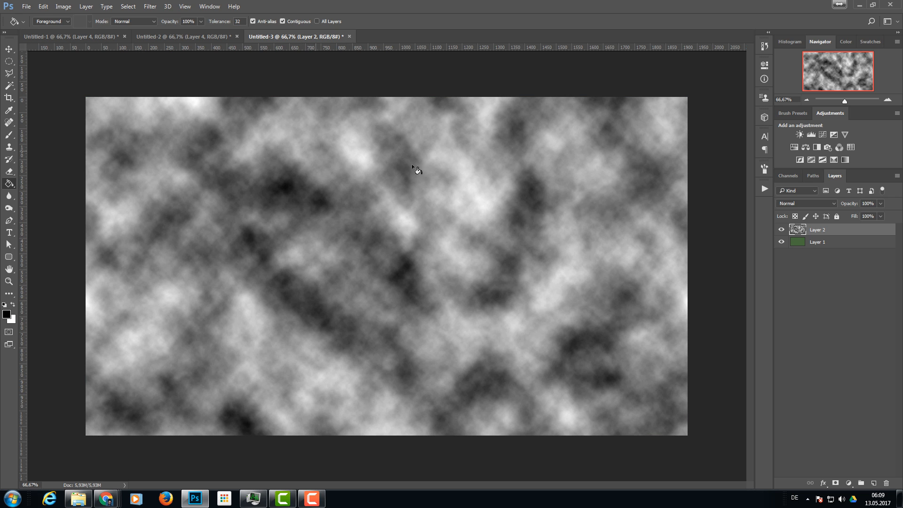
mouse_move(339, 89)
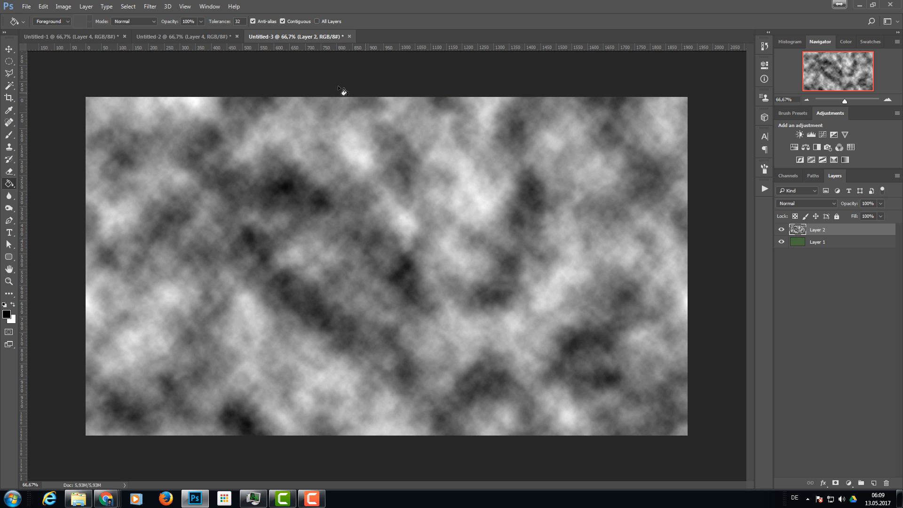
left_click(7, 48)
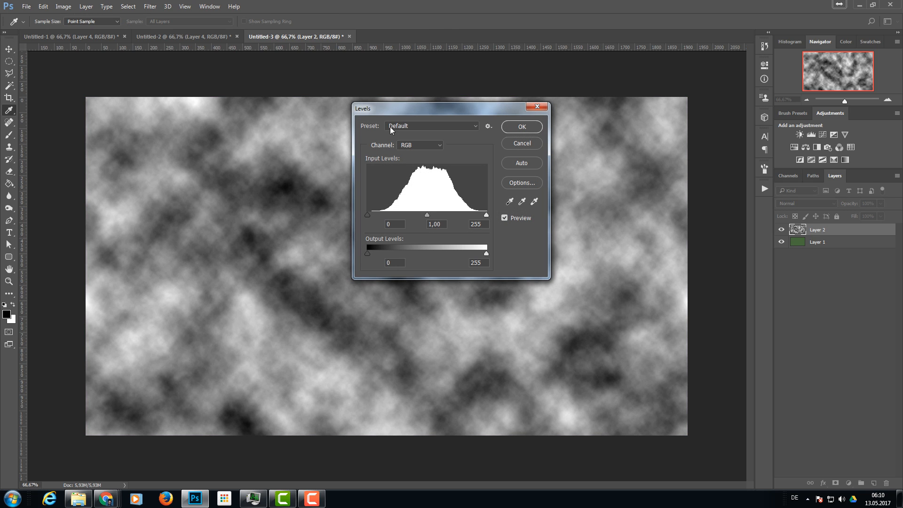
mouse_move(423, 117)
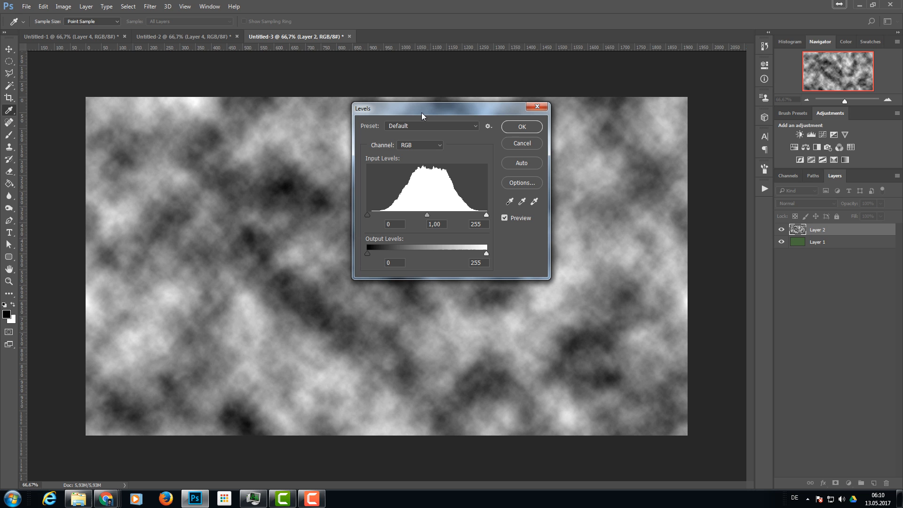
mouse_move(369, 219)
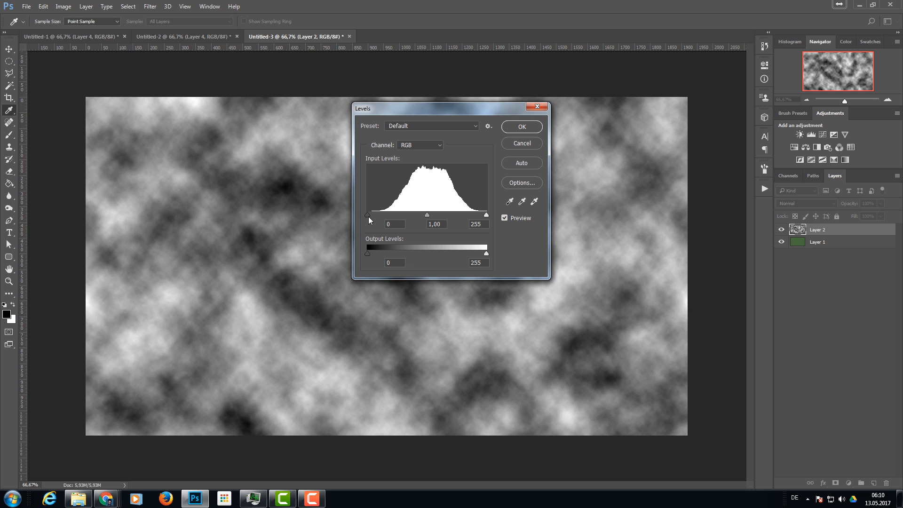
Step: Apply Levels with input levels 132 and 134 to harden the clouds
left_click_drag(367, 215, 370, 215)
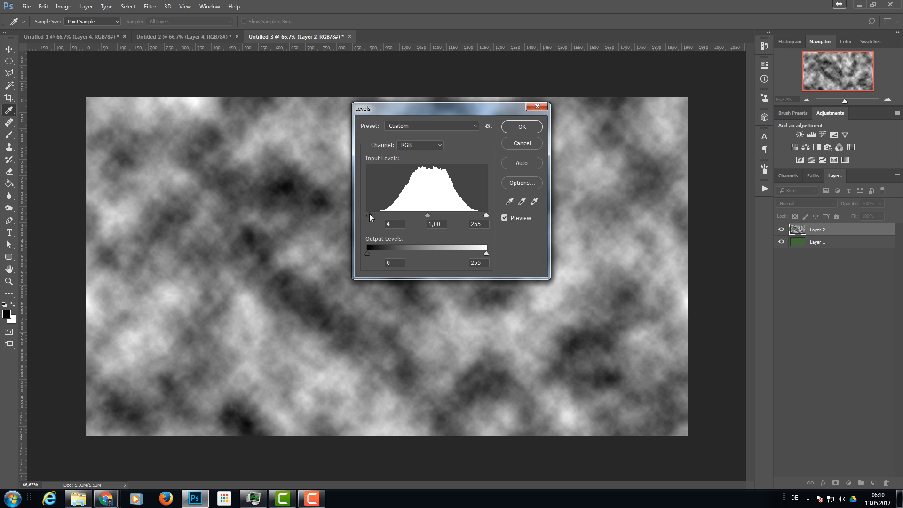
left_click_drag(369, 215, 427, 214)
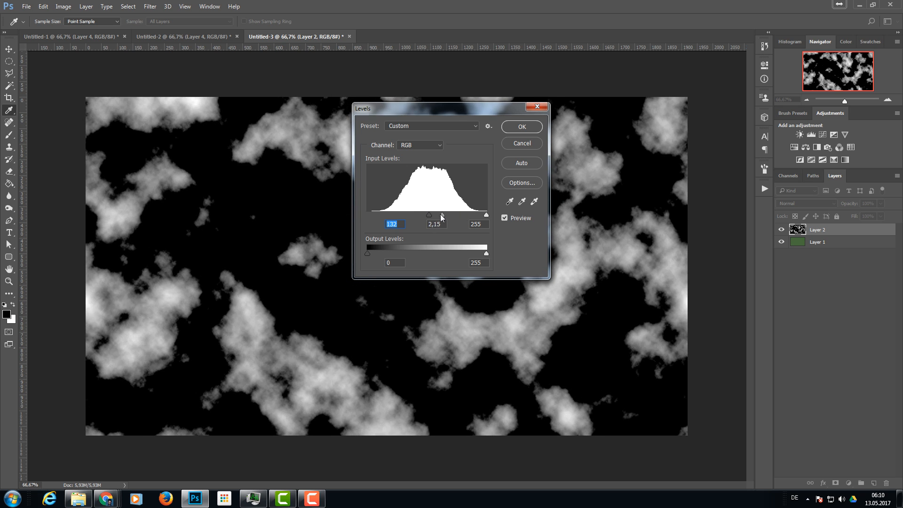
left_click_drag(443, 215, 430, 215)
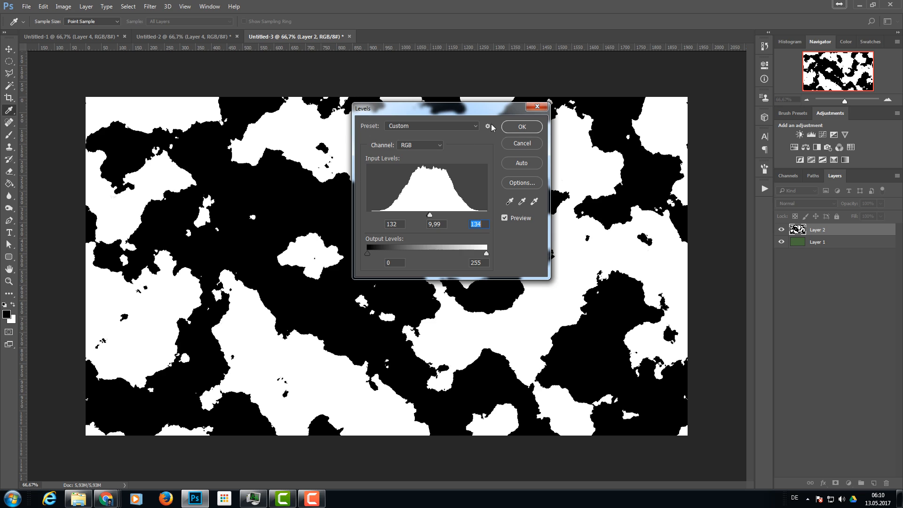
left_click(522, 126)
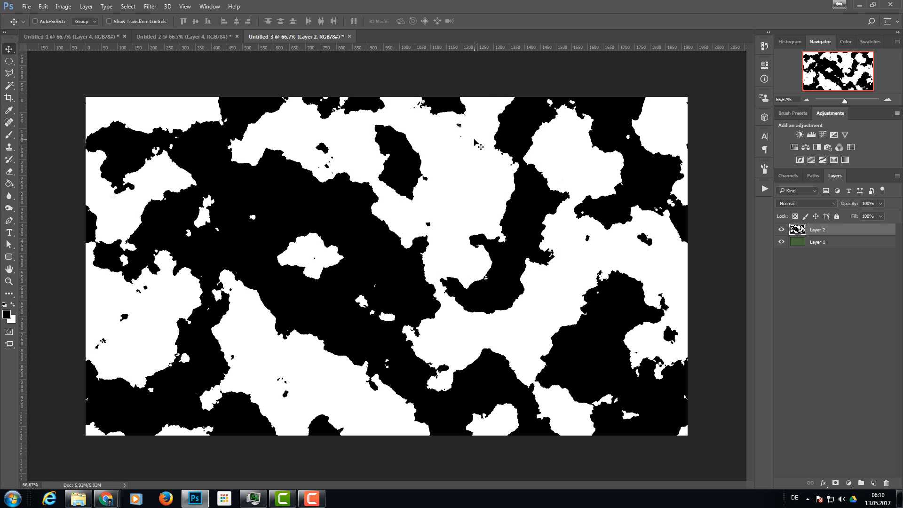
mouse_move(347, 240)
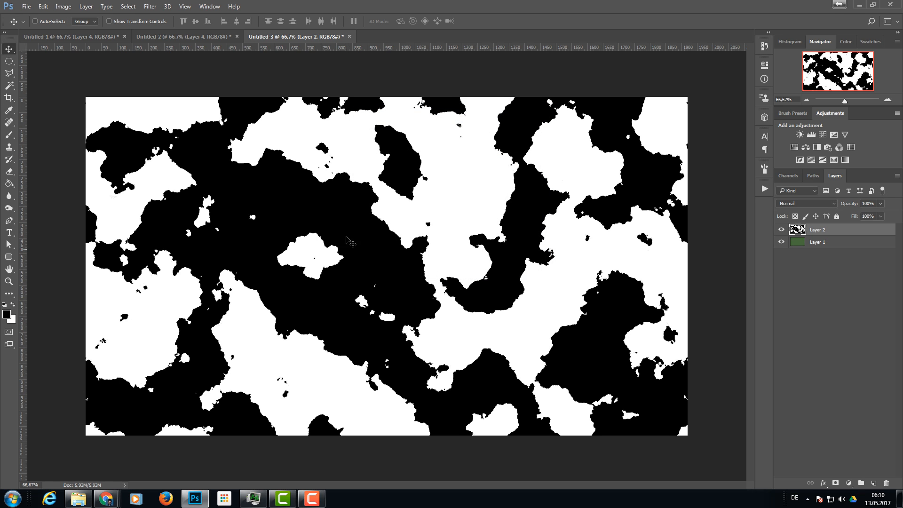
mouse_move(474, 138)
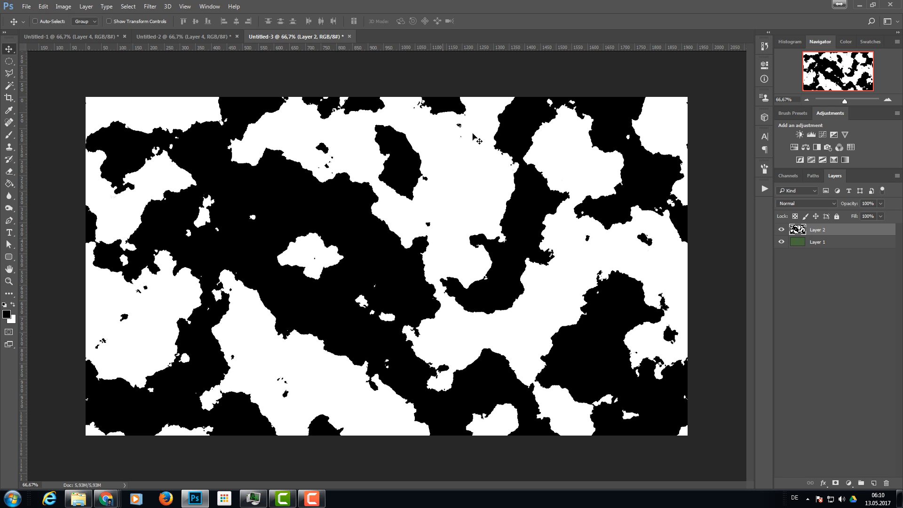
mouse_move(422, 206)
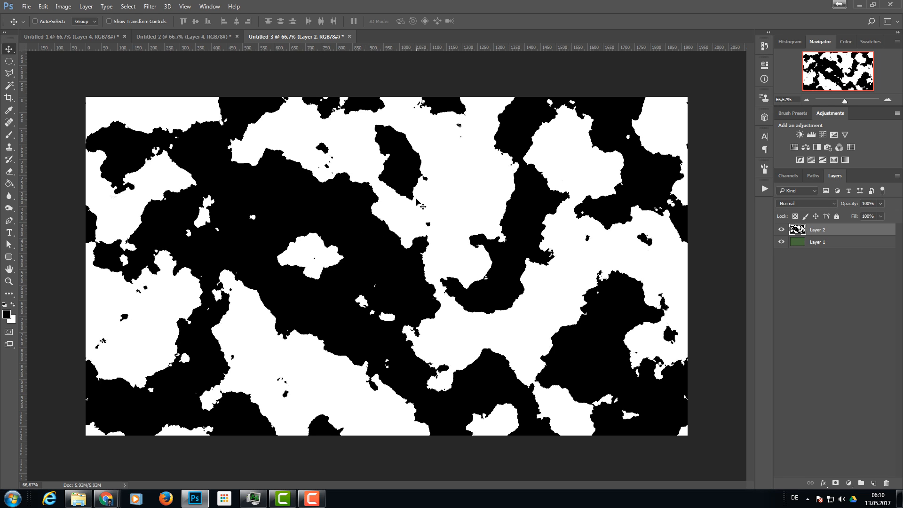
mouse_move(434, 199)
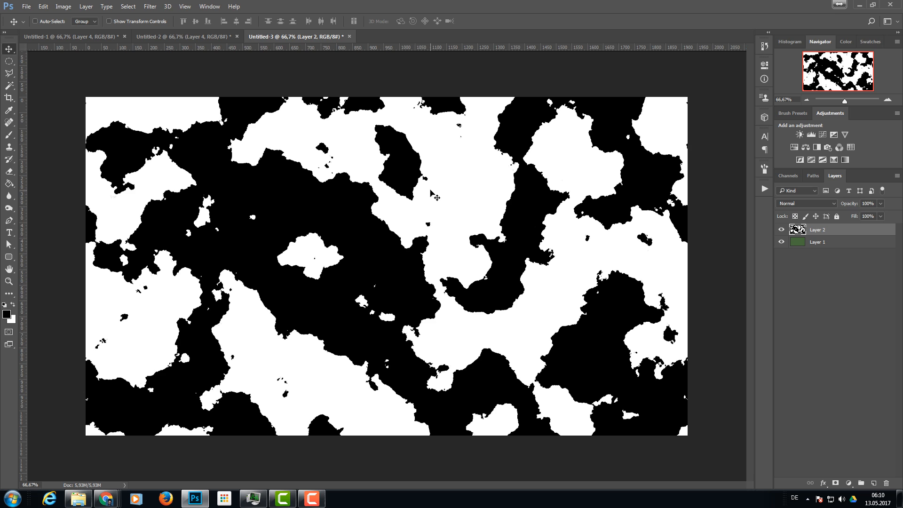
mouse_move(269, 187)
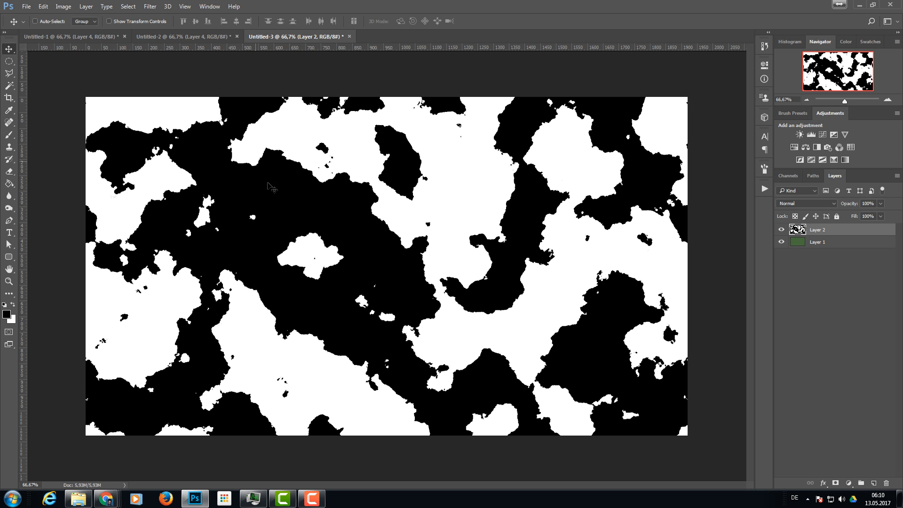
Step: Select Layer 2's black areas with Color Range at fuzziness 200
left_click(127, 6)
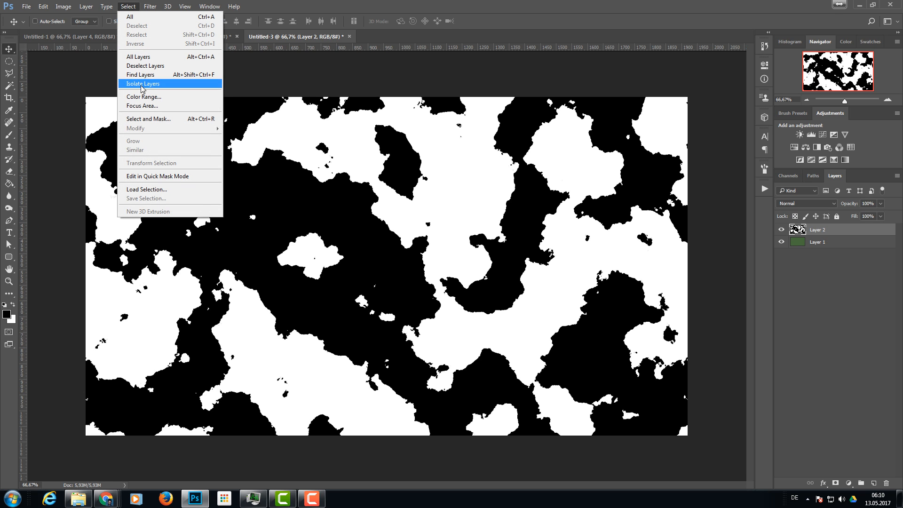
left_click(144, 96)
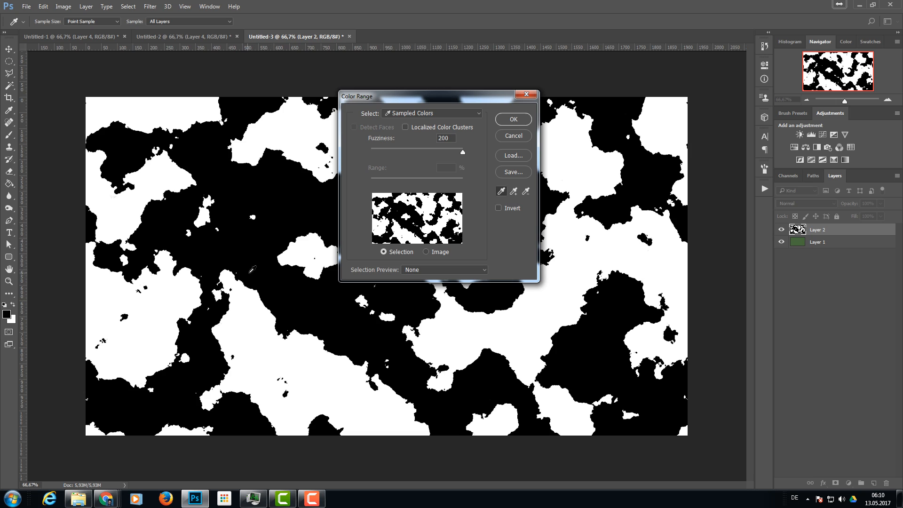
mouse_move(269, 272)
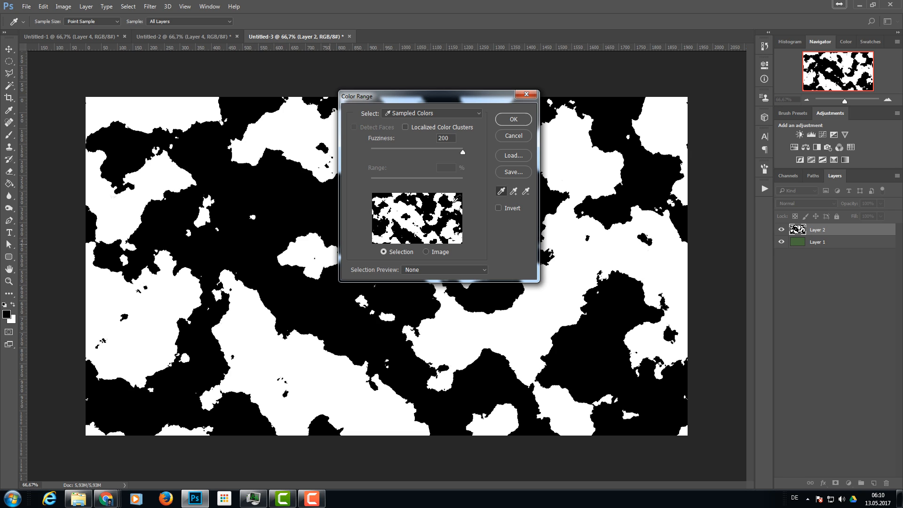
left_click(513, 119)
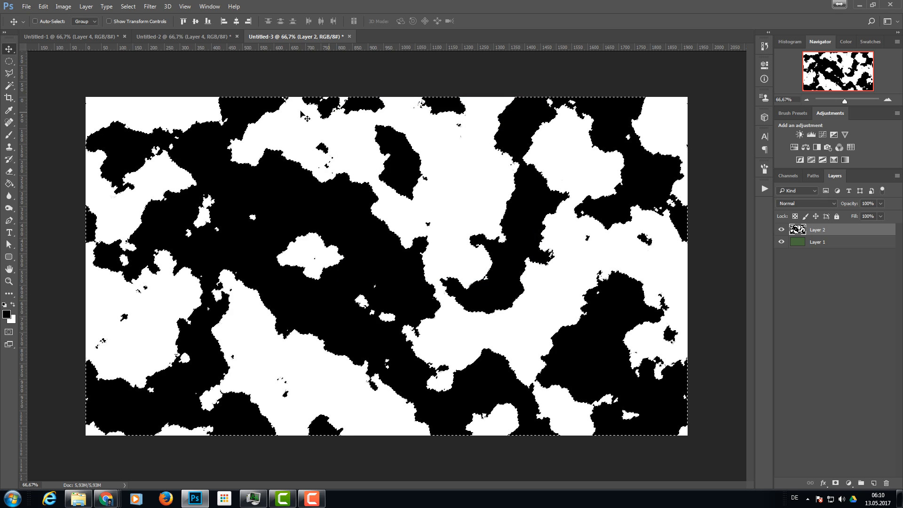
Step: Smooth the selection with a 5-pixel radius
left_click(128, 7)
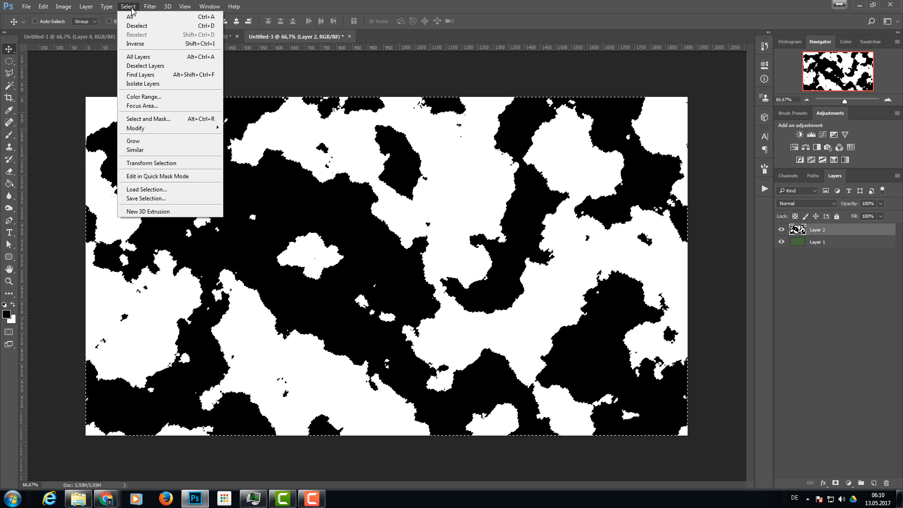
mouse_move(151, 128)
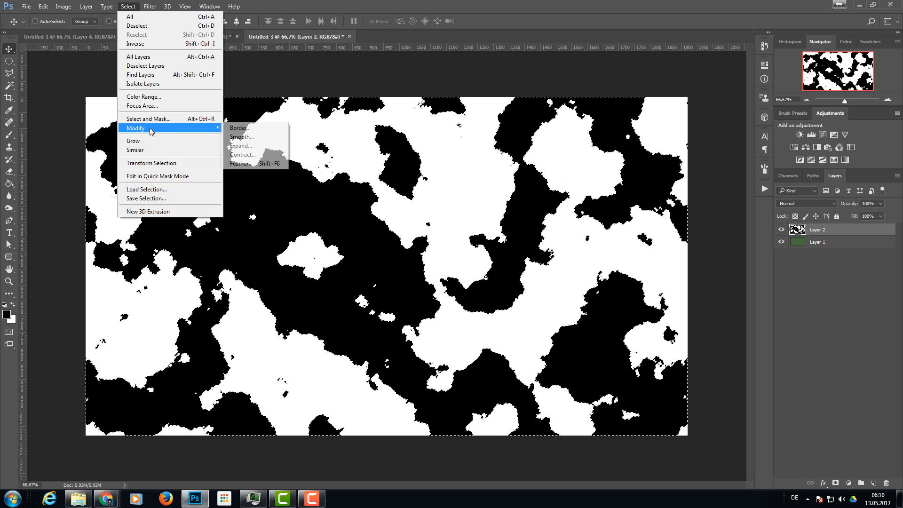
left_click(241, 137)
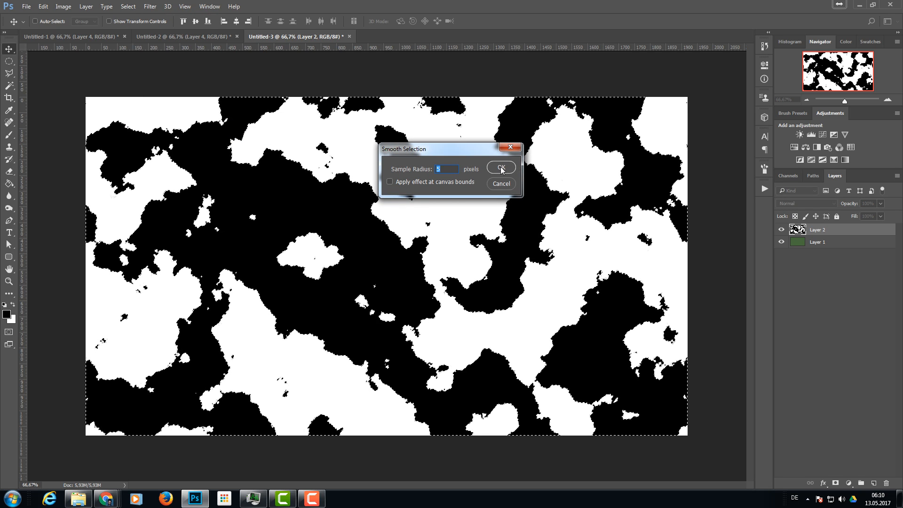
left_click(501, 168)
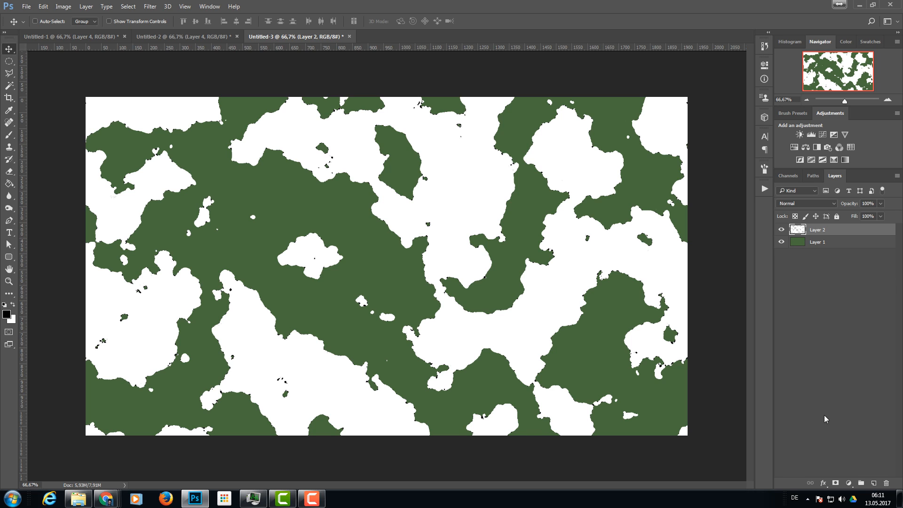
Step: Add a dark green #24361e Color Overlay effect to Layer 2
left_click(822, 482)
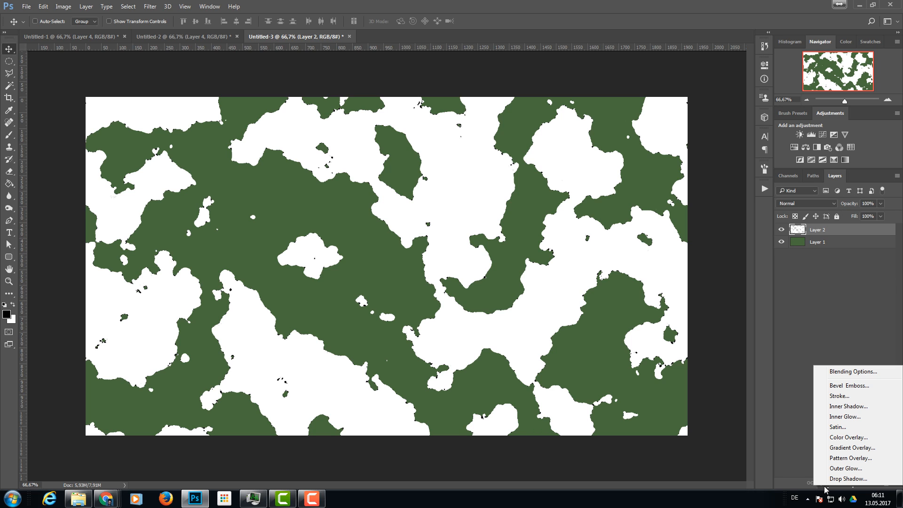
mouse_move(842, 407)
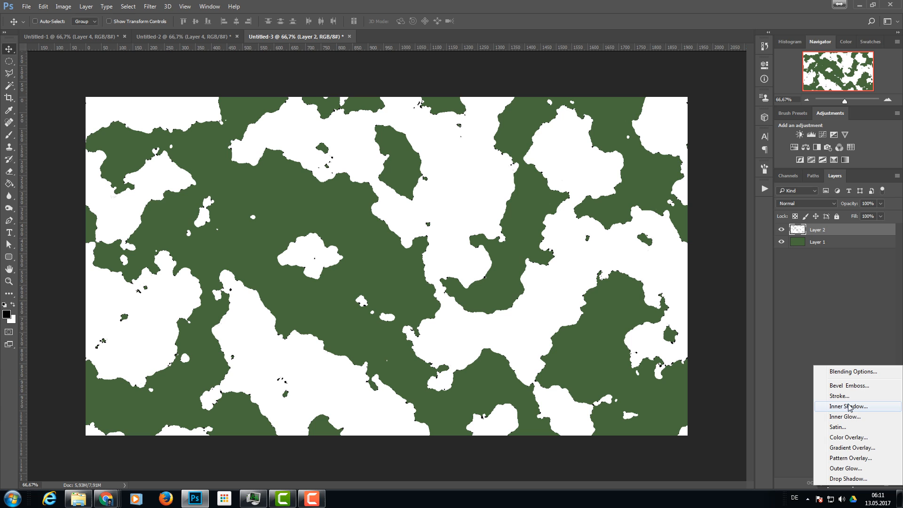
left_click(848, 436)
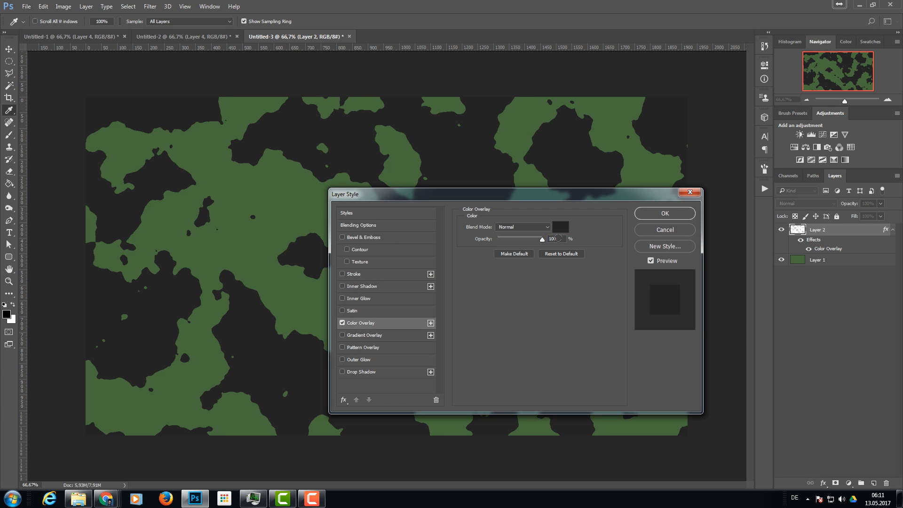
left_click(562, 228)
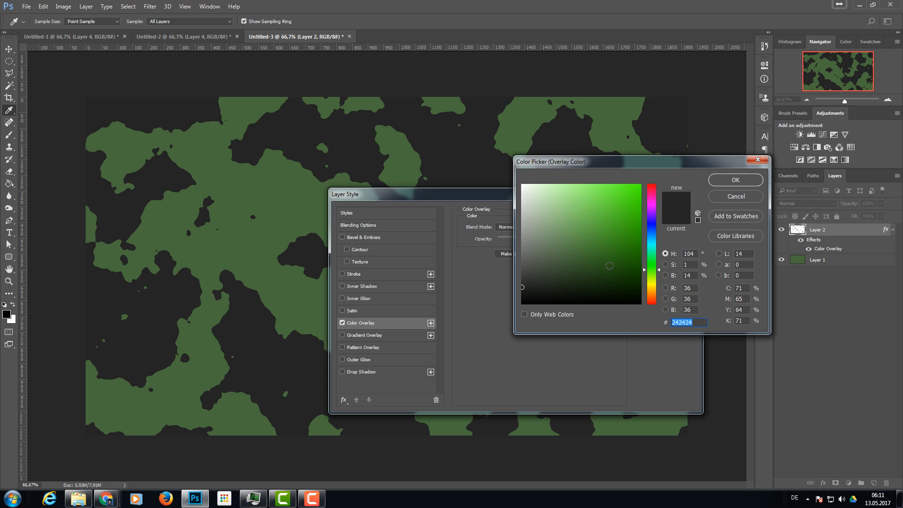
left_click(581, 270)
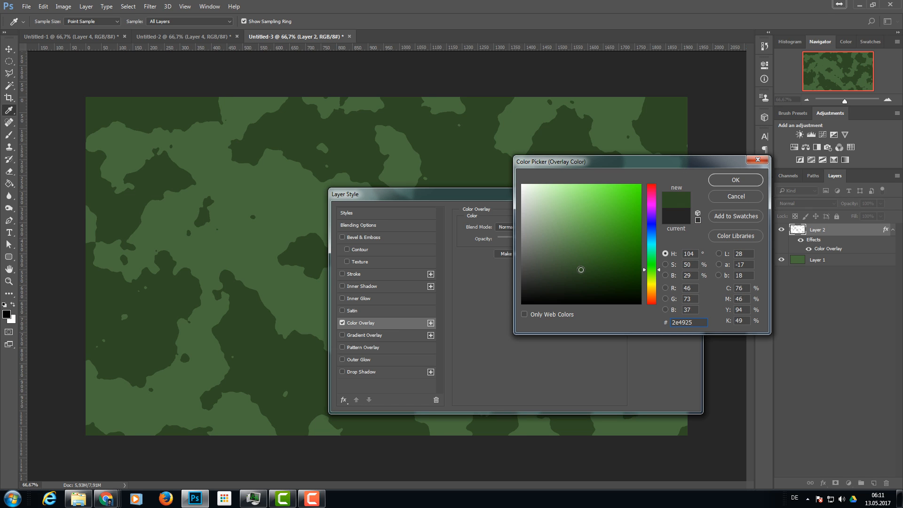
left_click(577, 275)
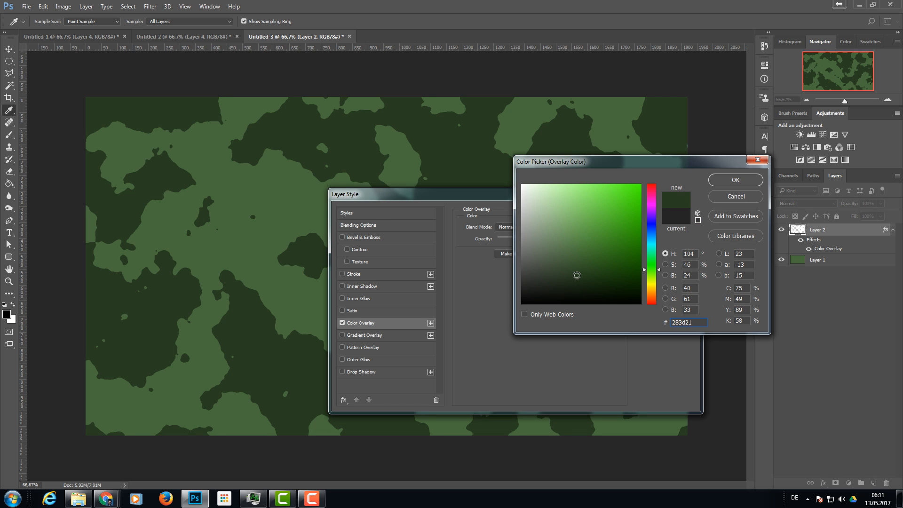
left_click(575, 278)
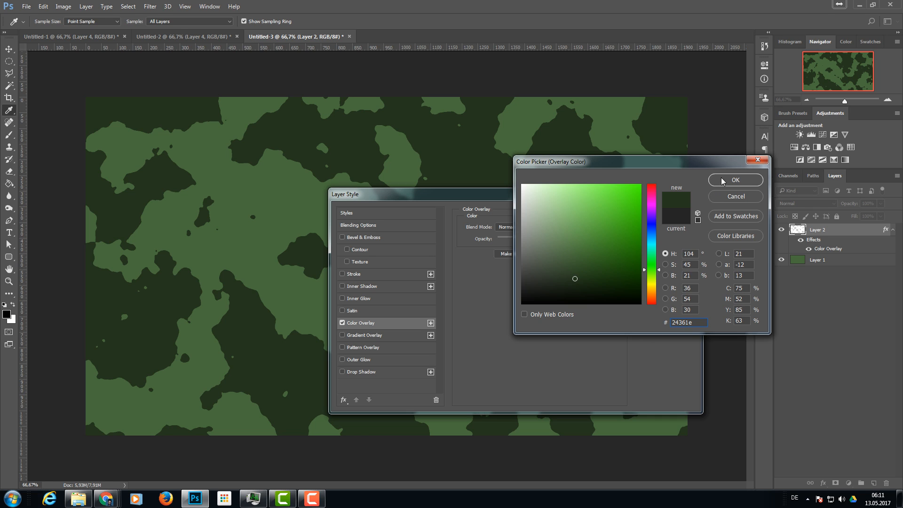
left_click(735, 180)
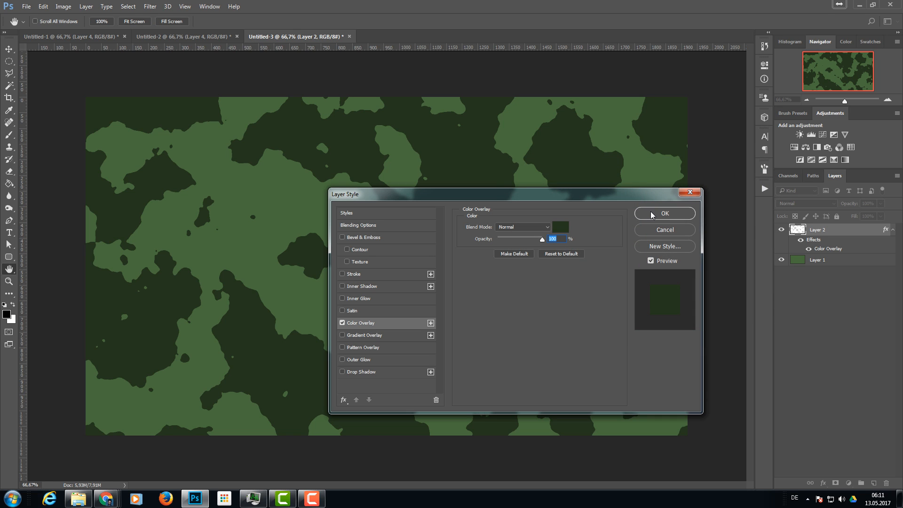
left_click(665, 213)
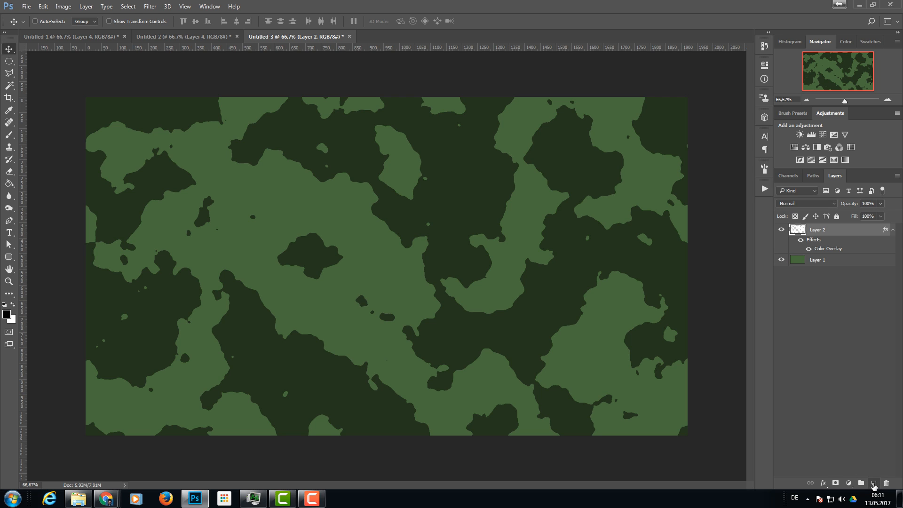
Step: Render clouds on Layer 3 and harden them with Levels at 168, 0.03, 172
left_click(134, 6)
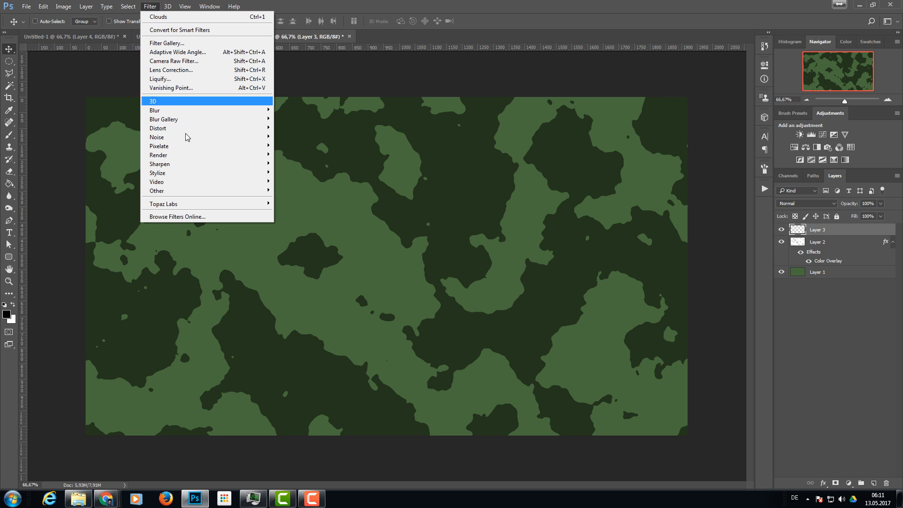
mouse_move(158, 155)
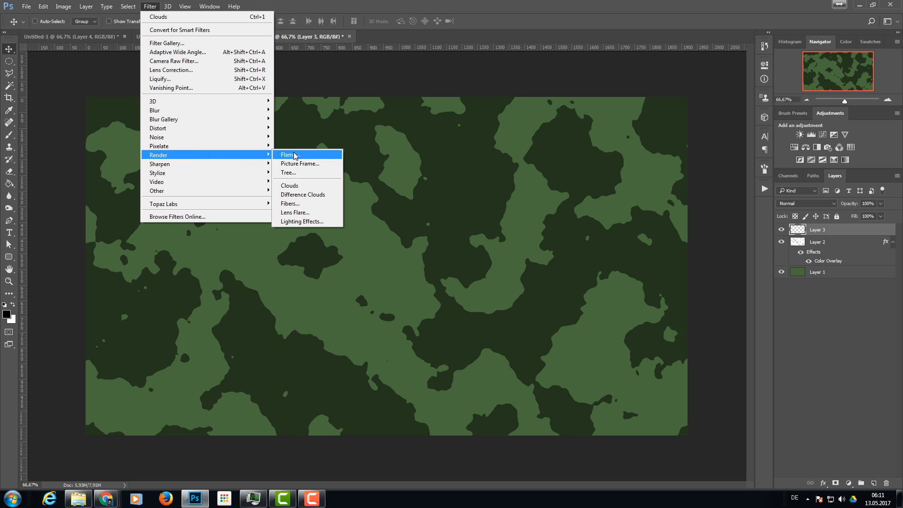
left_click(302, 194)
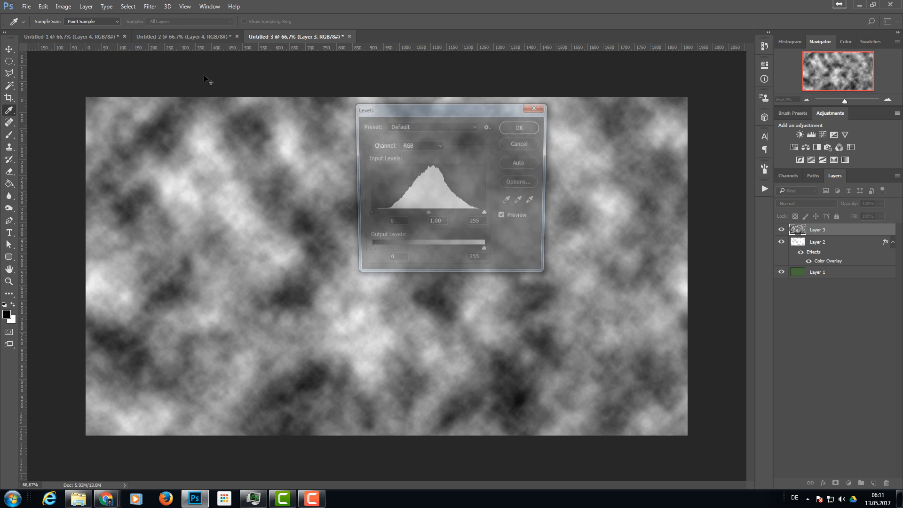
left_click_drag(435, 212, 435, 214)
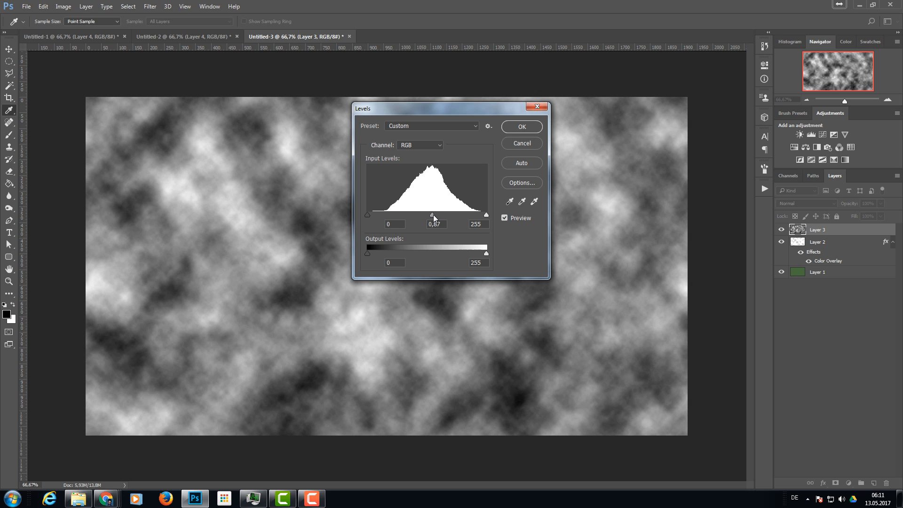
left_click_drag(485, 215, 475, 215)
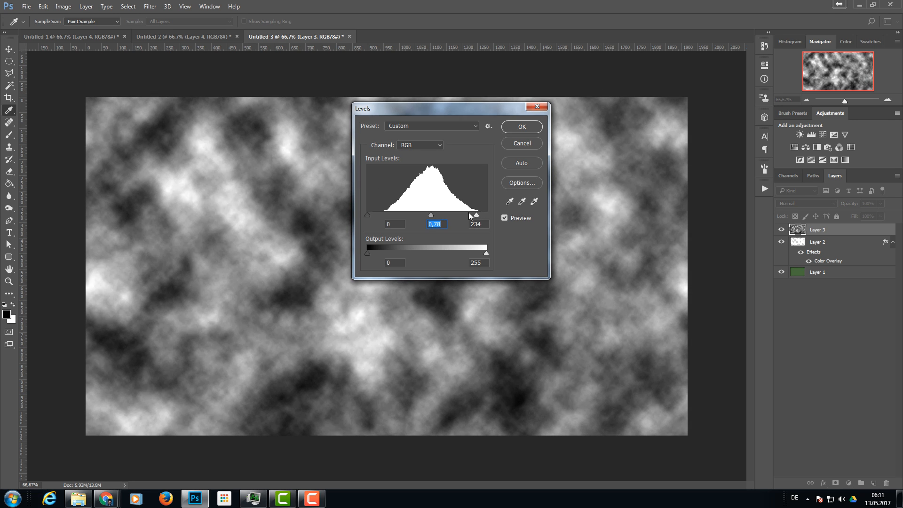
left_click_drag(475, 215, 447, 215)
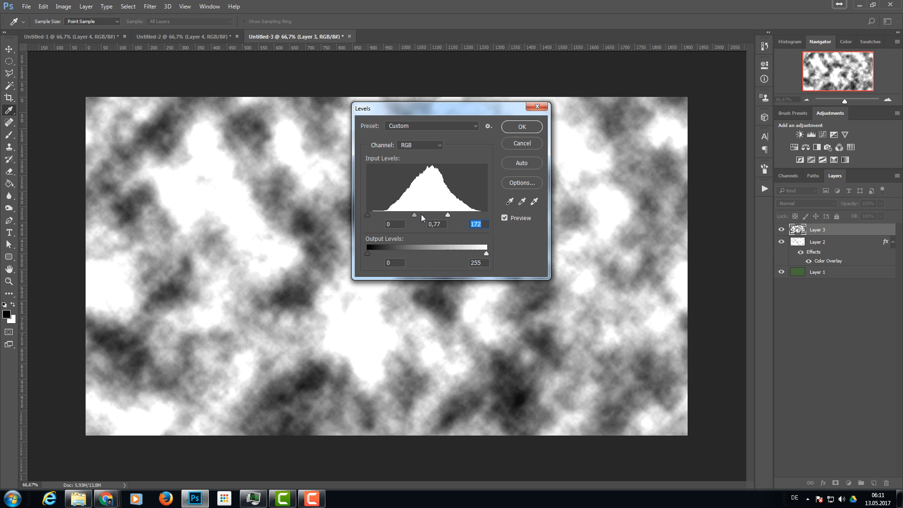
left_click_drag(413, 215, 371, 215)
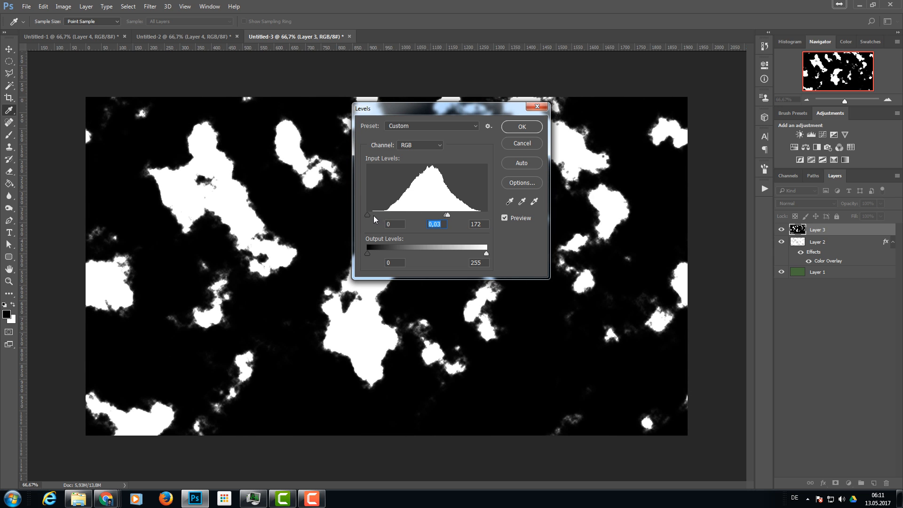
left_click_drag(367, 214, 446, 214)
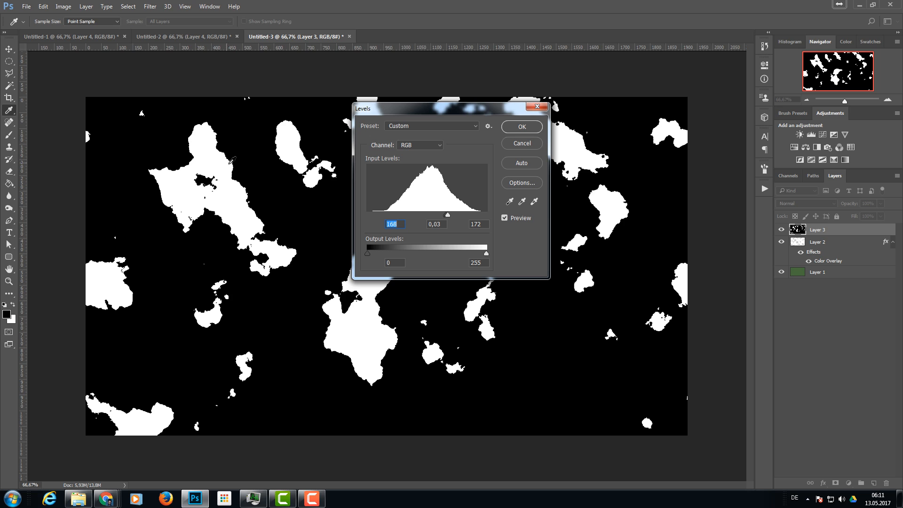
left_click(521, 127)
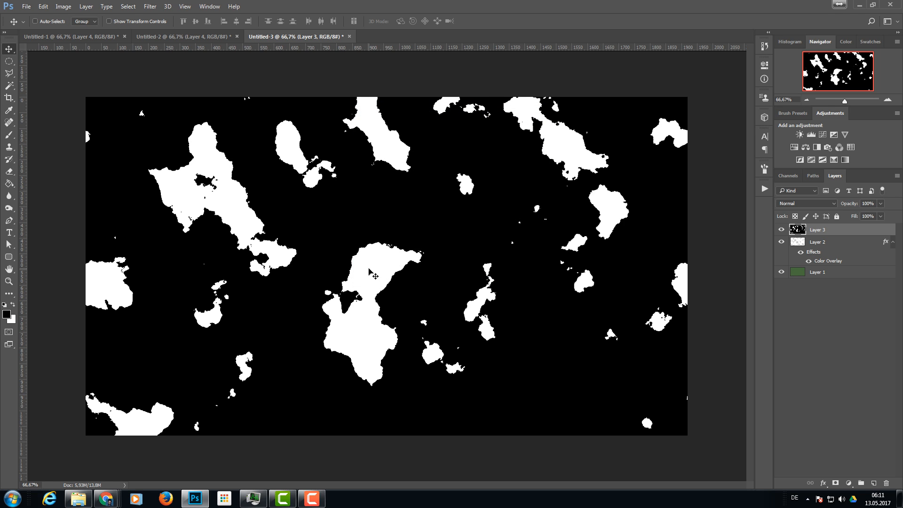
Step: Select Layer 3's black areas with Color Range
left_click(128, 6)
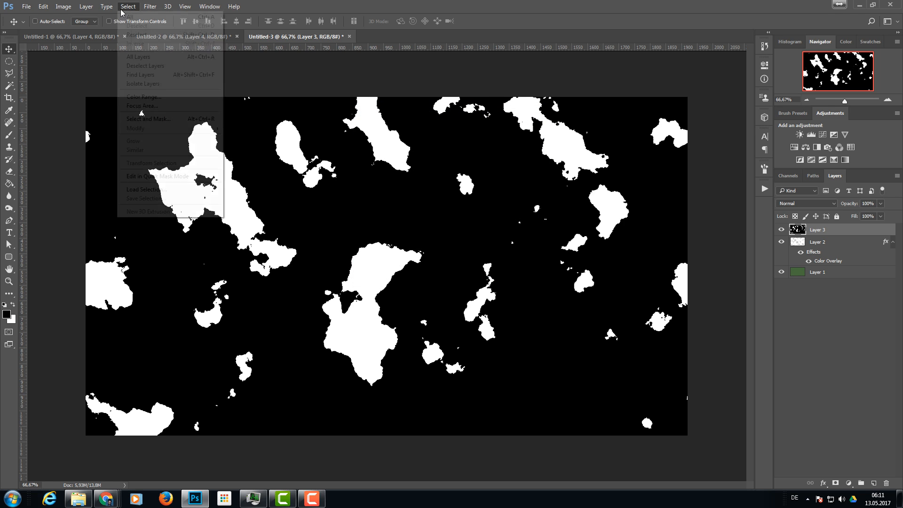
left_click(143, 97)
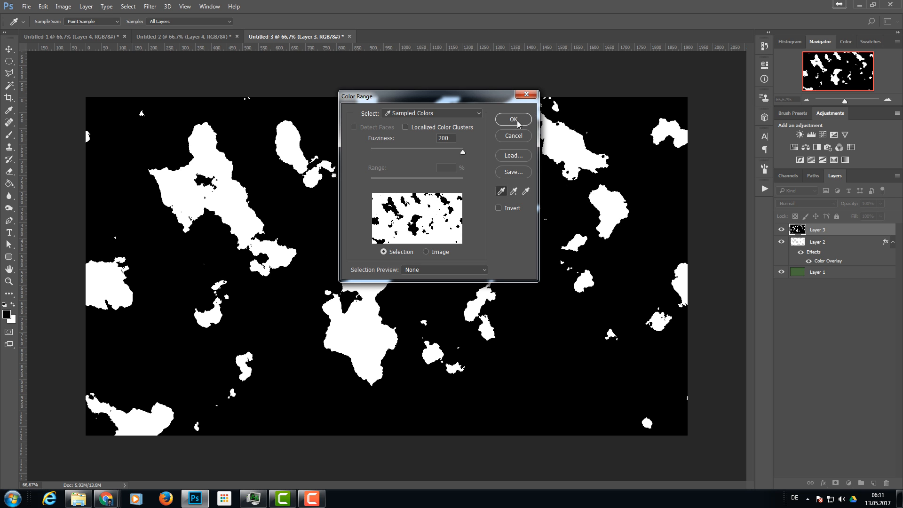
left_click(513, 119)
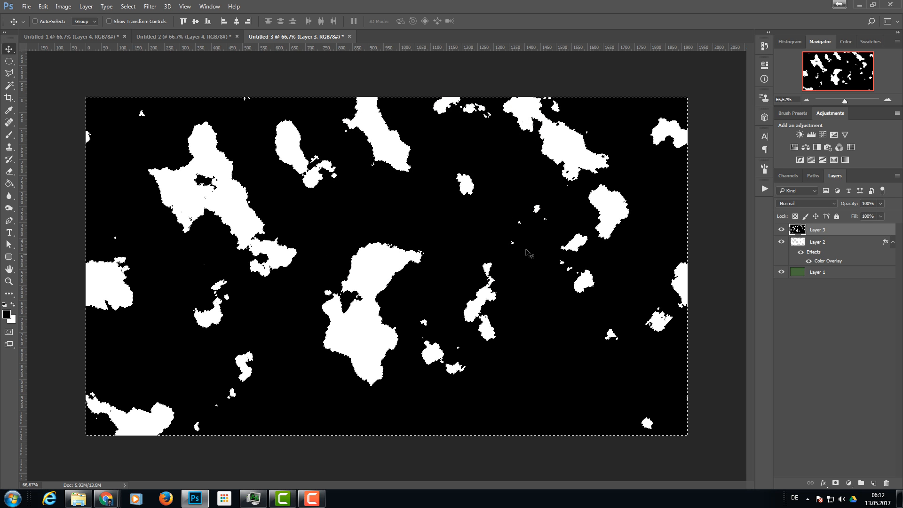
Step: Smooth the selection by 5 px and clear the black areas
left_click(127, 7)
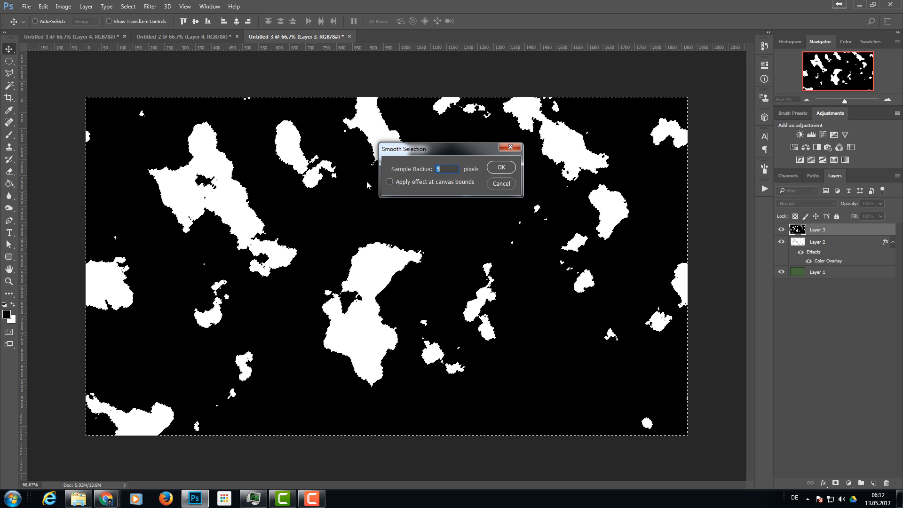
left_click(501, 167)
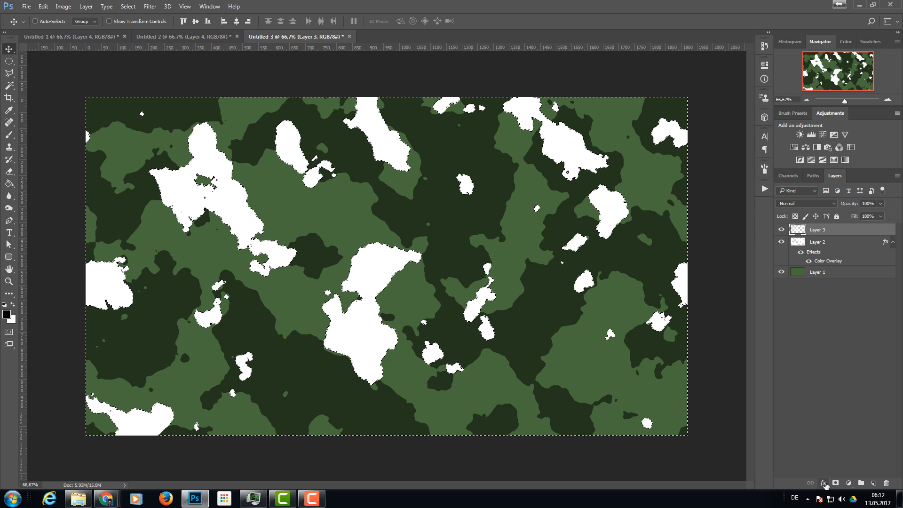
mouse_move(778, 351)
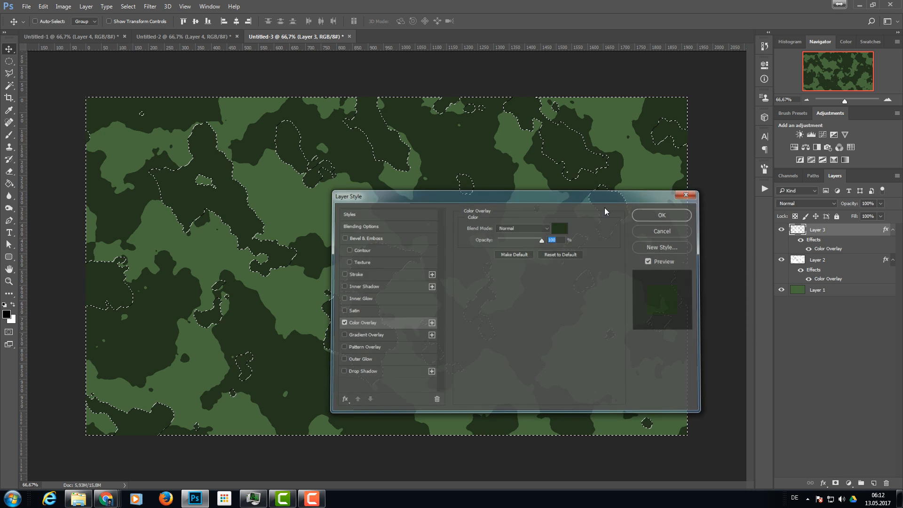
left_click(661, 215)
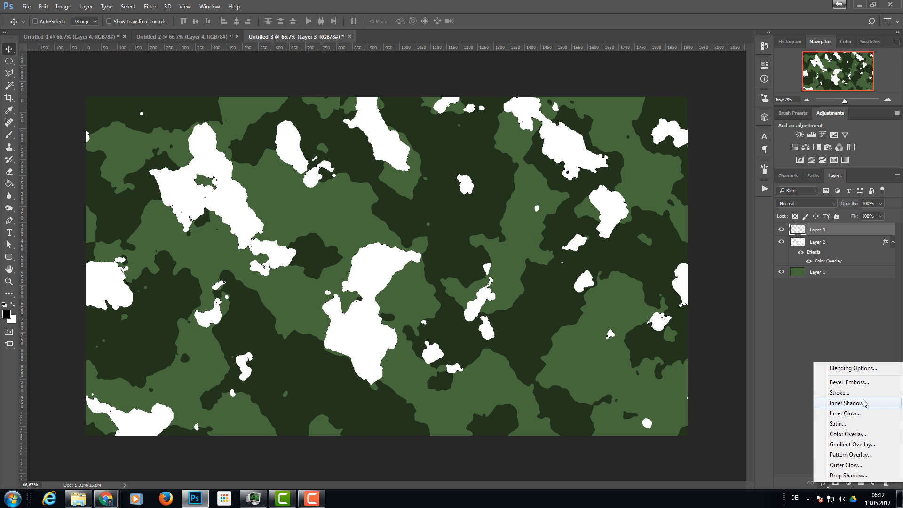
Step: Add a Color Overlay to Layer 3 and pick mid green #315125
left_click(849, 434)
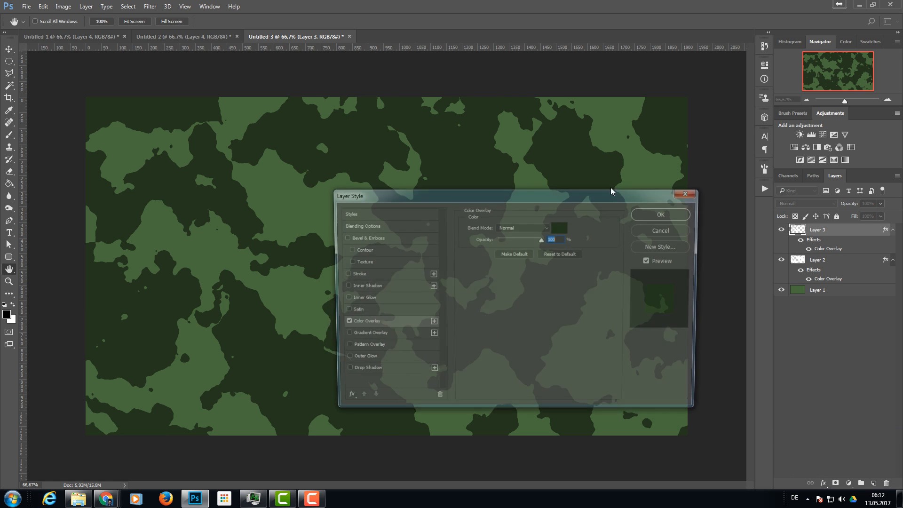
left_click(558, 228)
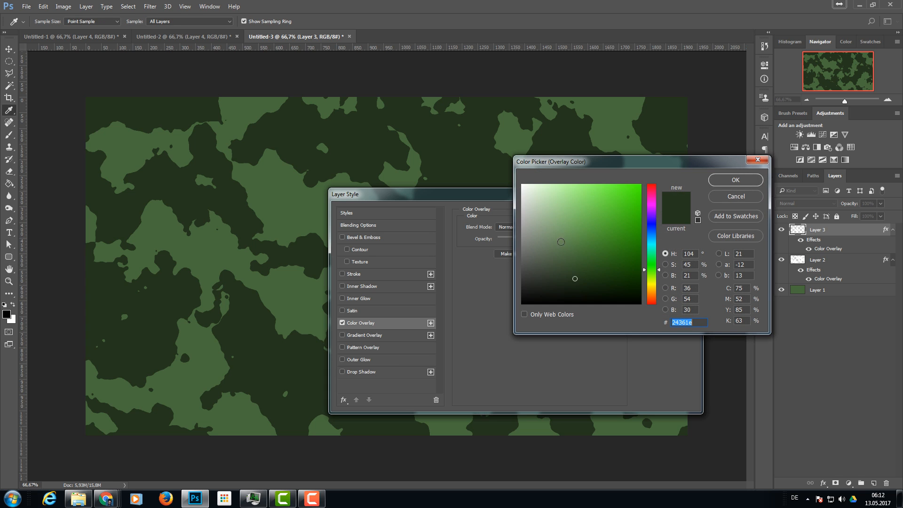
left_click(585, 262)
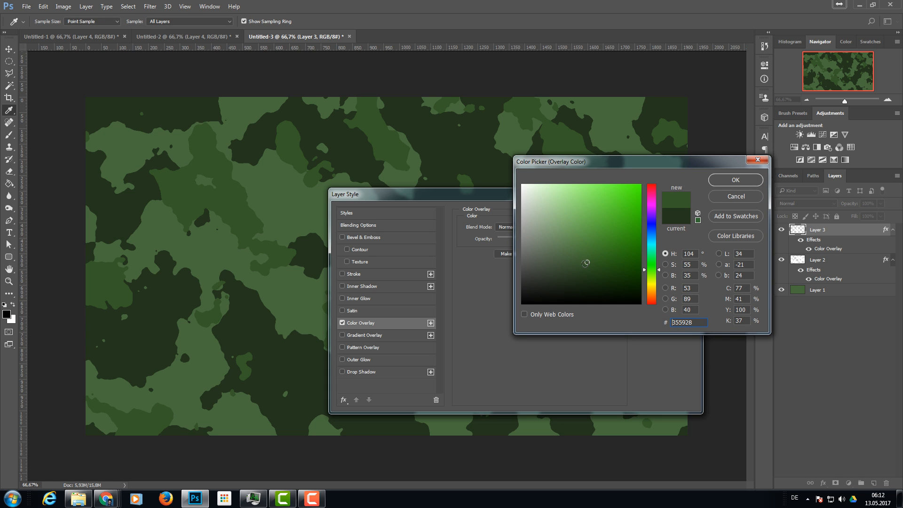
left_click(578, 270)
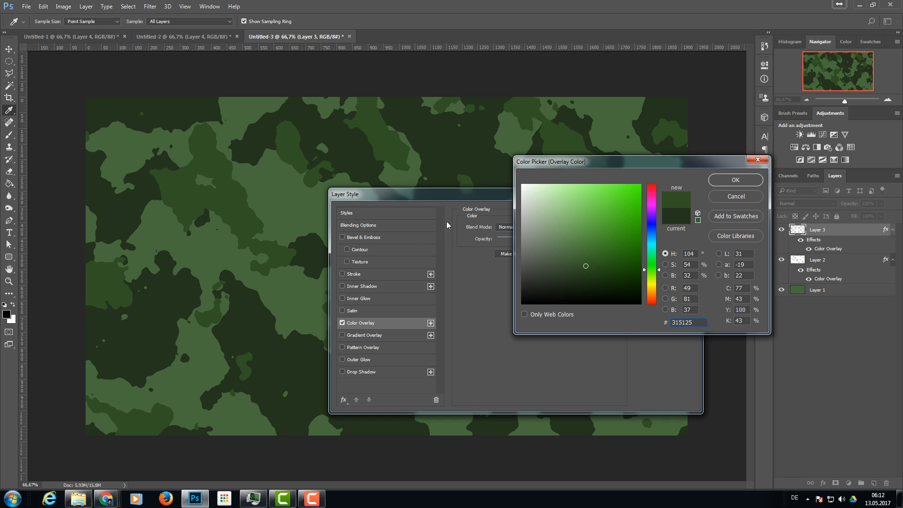
mouse_move(502, 225)
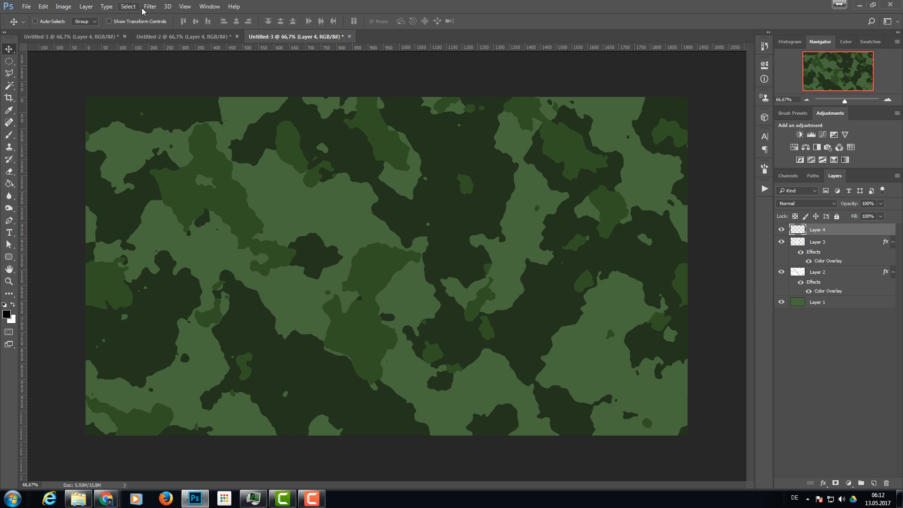
Step: Render clouds onto Layer 4 with Filter > Render > Clouds
left_click(152, 6)
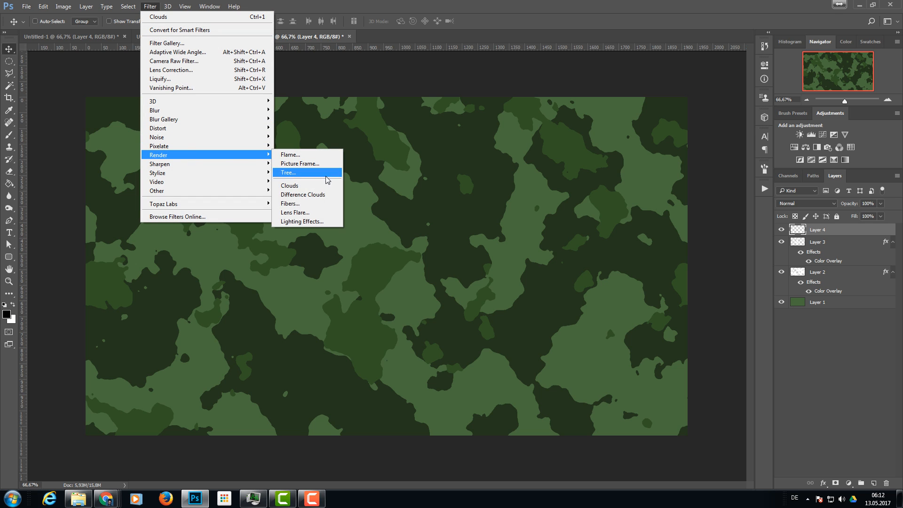
left_click(289, 185)
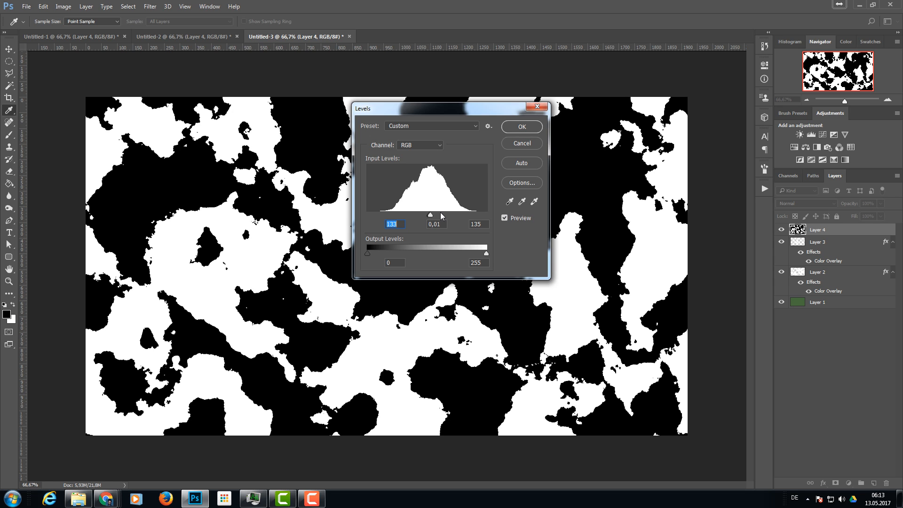
Step: Confirm the Levels threshold on Layer 4, then select white via Color Range at fuzziness 200
left_click(521, 126)
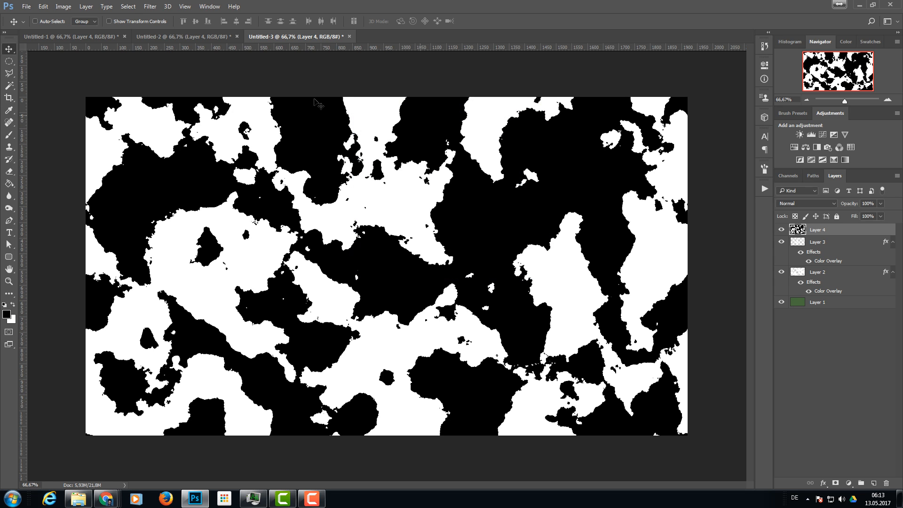
left_click(127, 7)
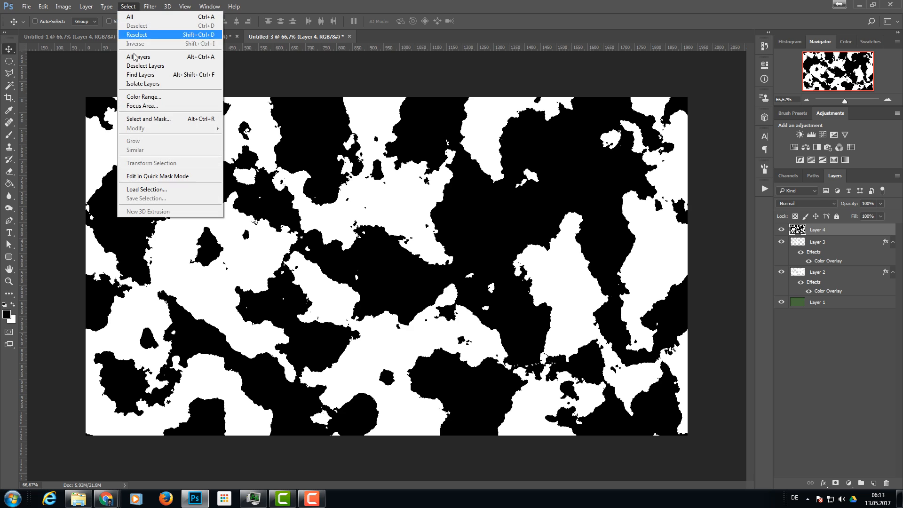
left_click(144, 96)
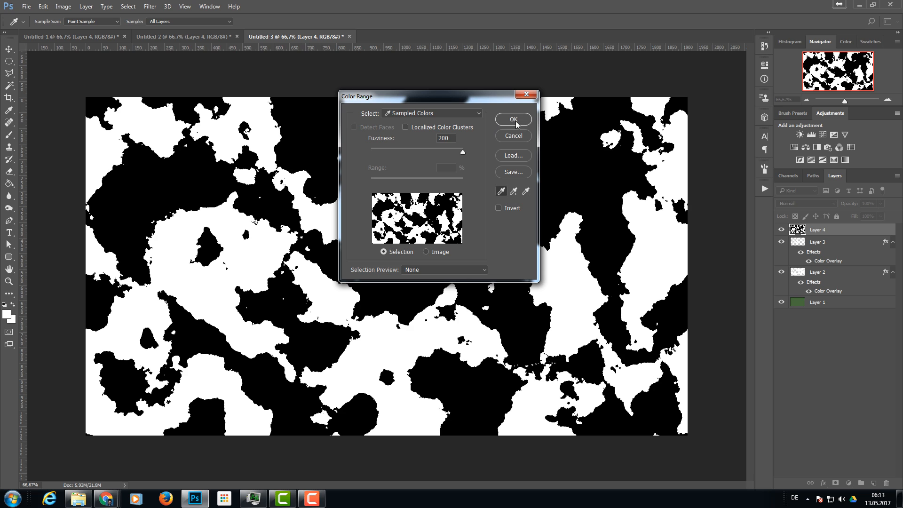
left_click(514, 119)
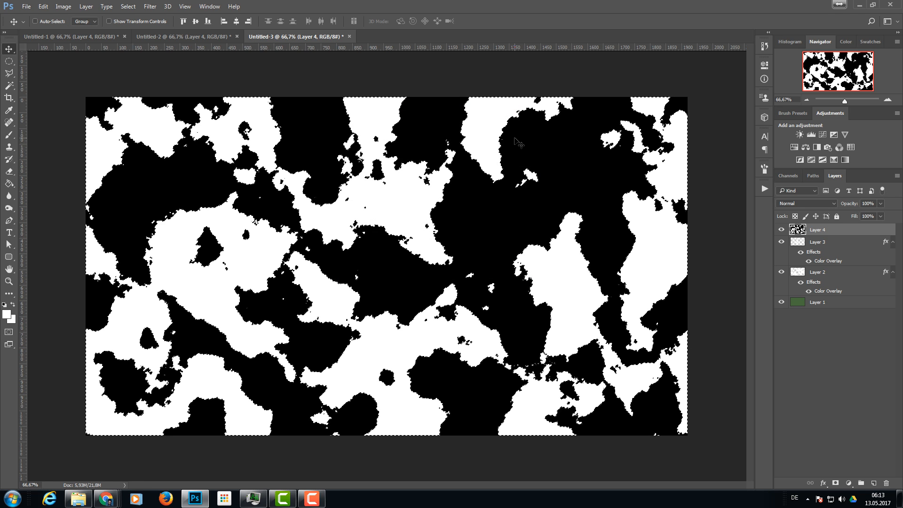
Step: Smooth the current selection, then load a selection of Layer 4's black regions
left_click(128, 7)
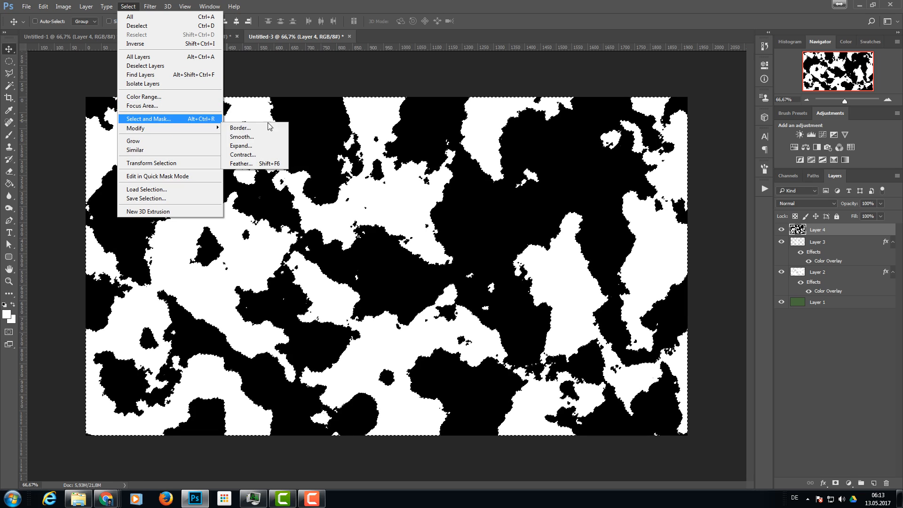
left_click(242, 136)
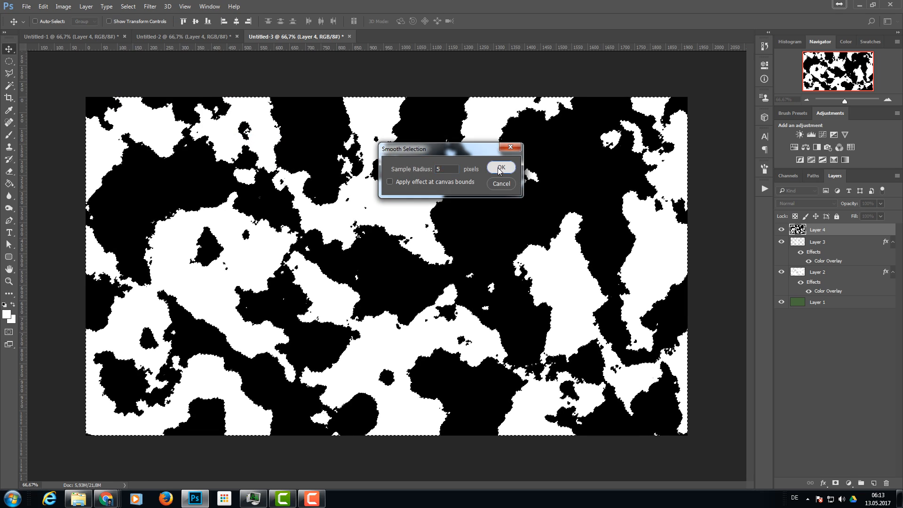
left_click(500, 168)
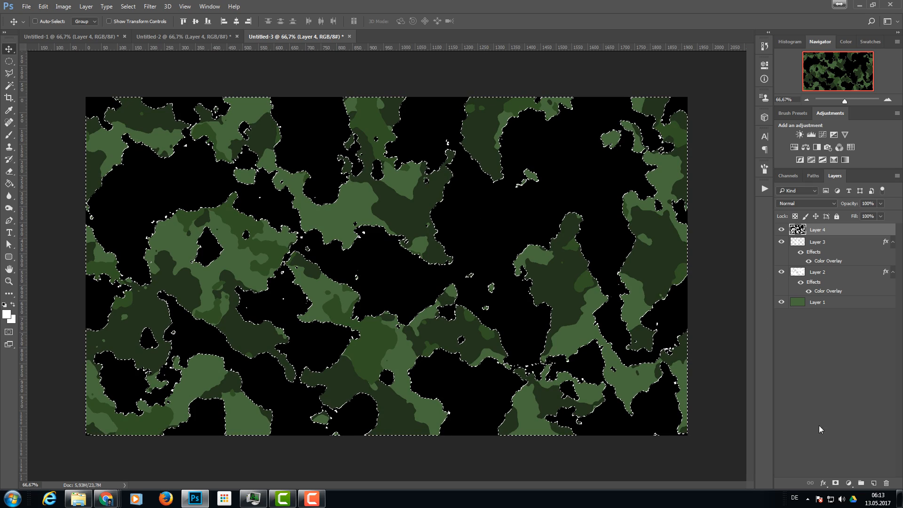
left_click(822, 482)
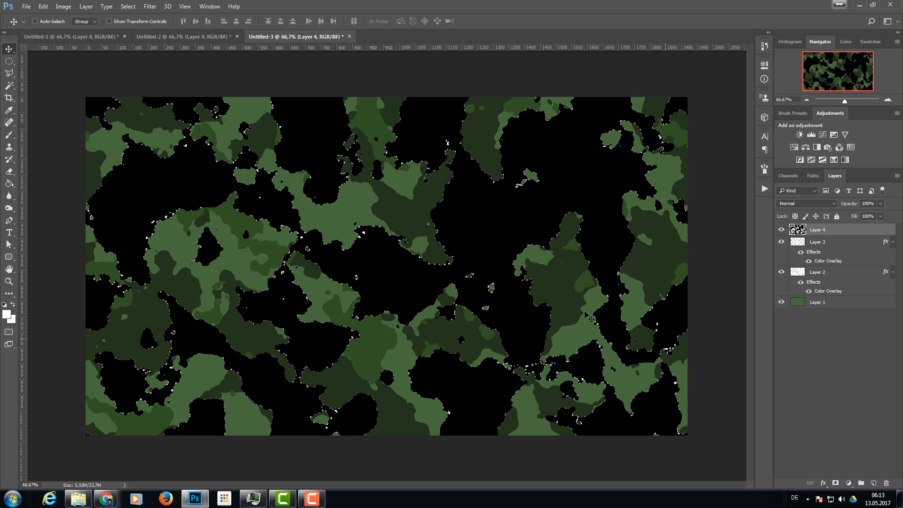
mouse_move(408, 292)
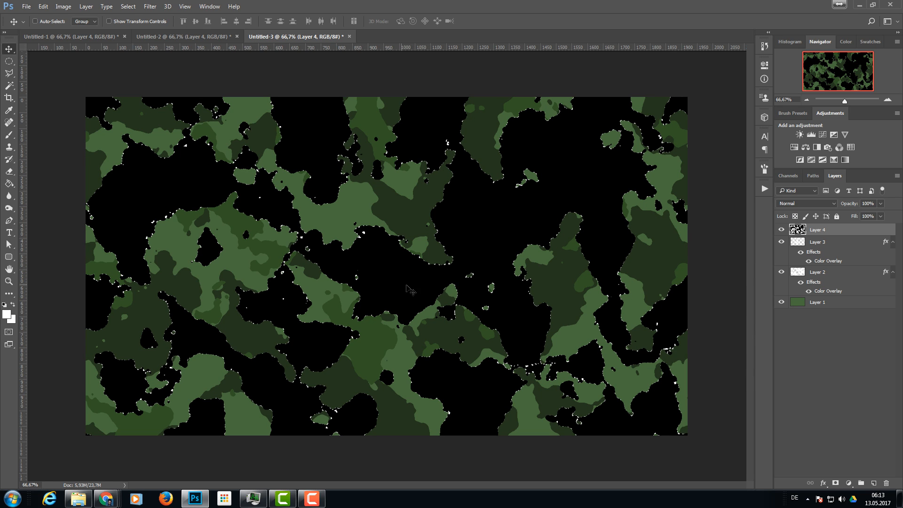
mouse_move(401, 280)
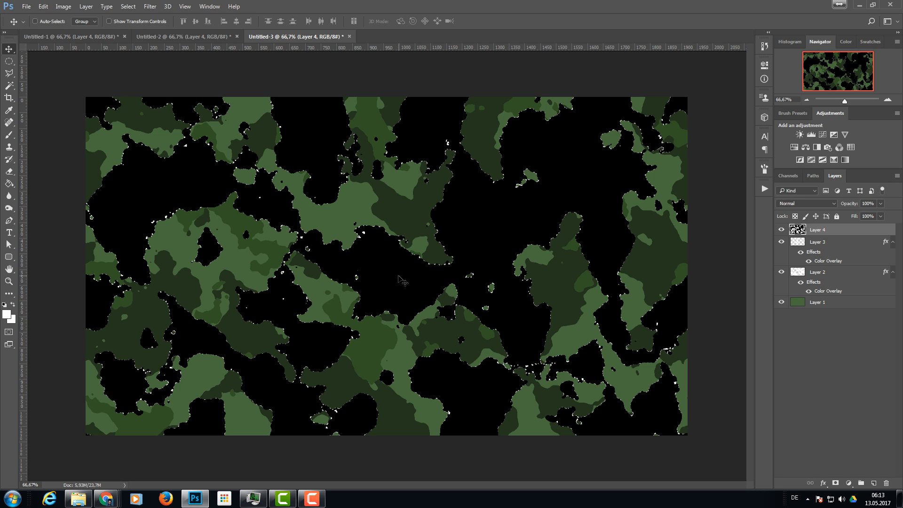
left_click(34, 22)
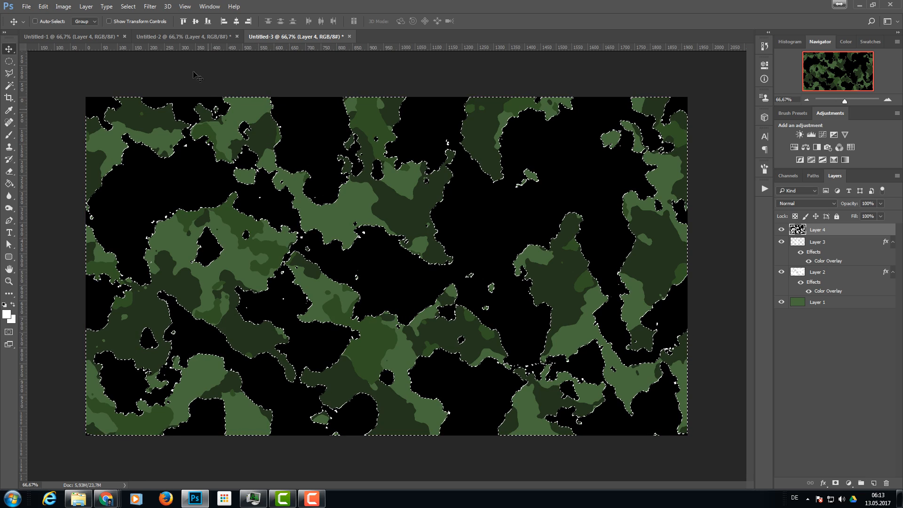
Step: Smooth the Layer 4 selection with a 5-pixel sample radius
left_click(128, 7)
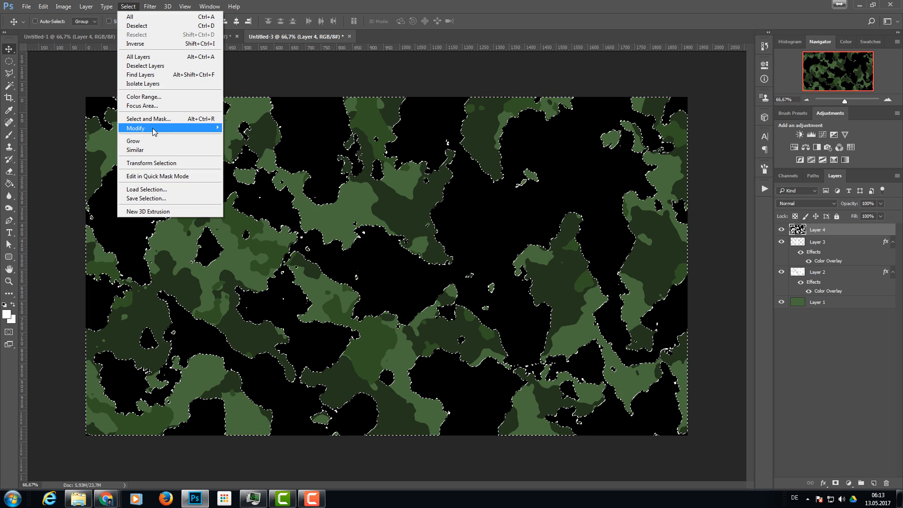
left_click(136, 128)
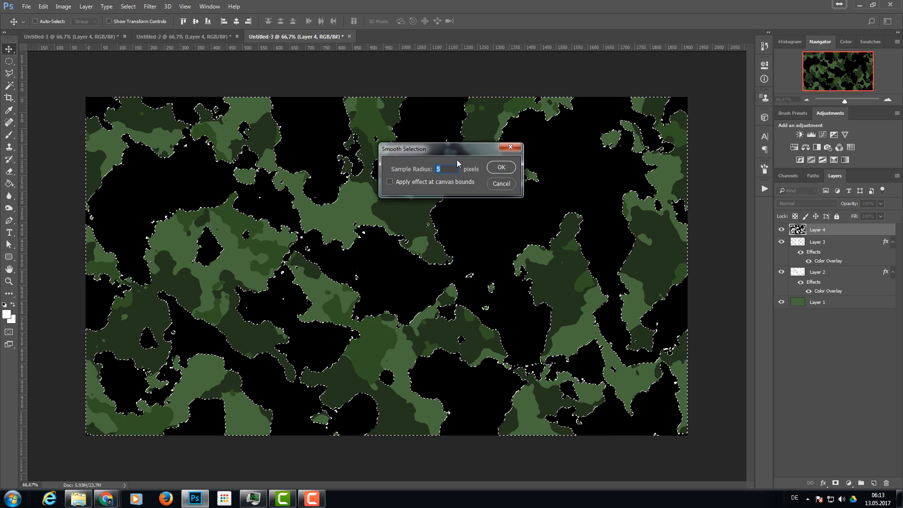
left_click(501, 167)
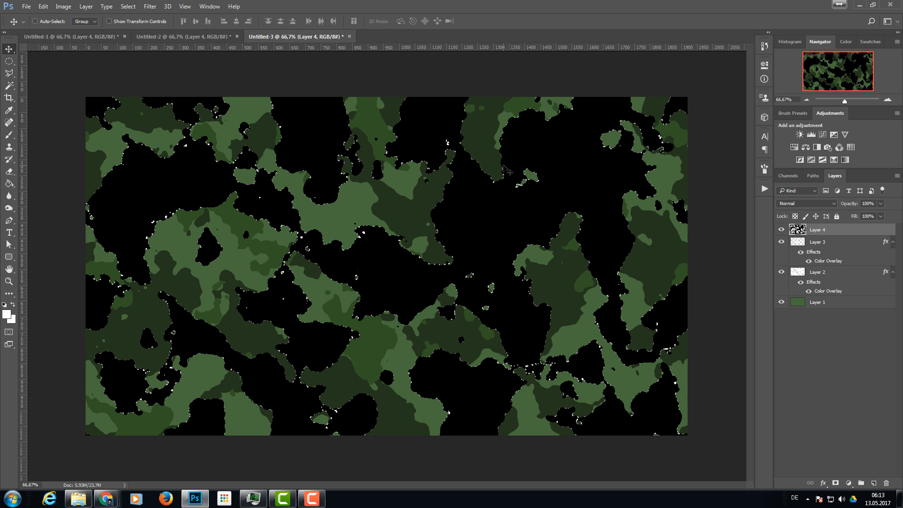
mouse_move(427, 136)
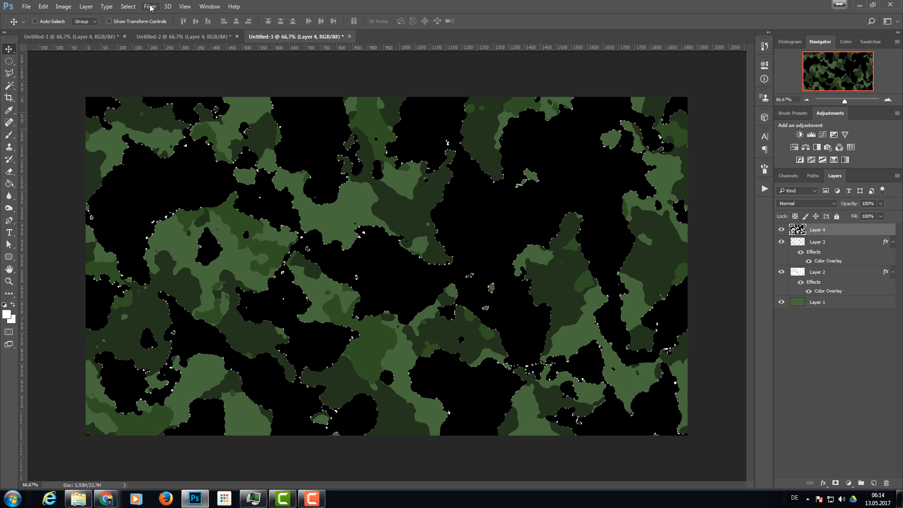
mouse_move(611, 71)
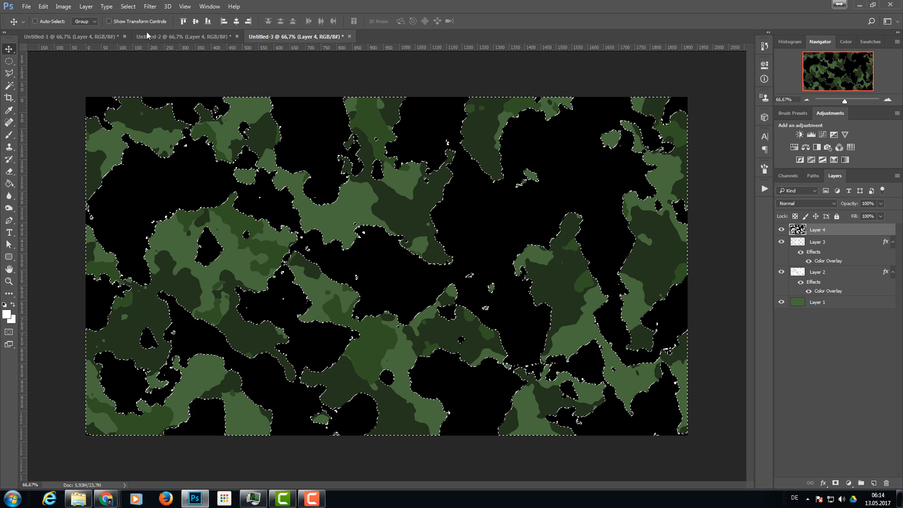
Step: Smooth the selection with a 10-pixel radius, then expand it by 5 pixels
left_click(127, 6)
type("10")
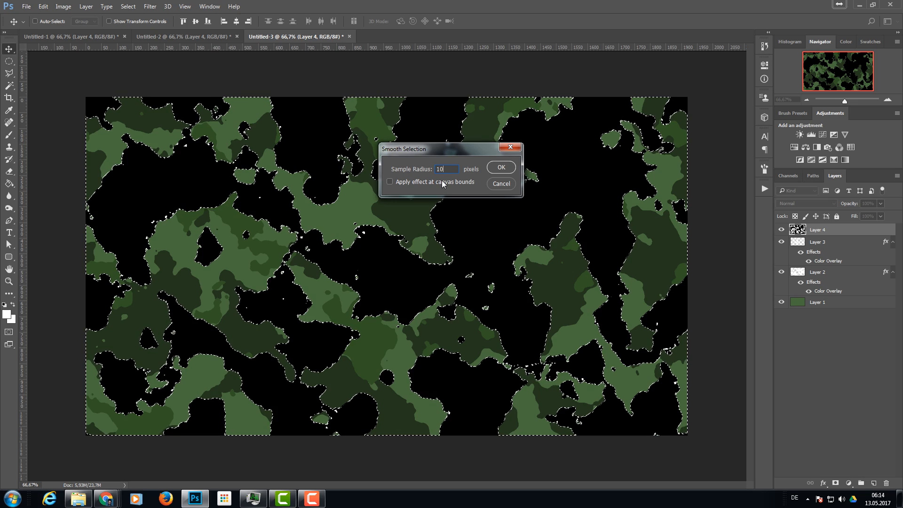
left_click(502, 167)
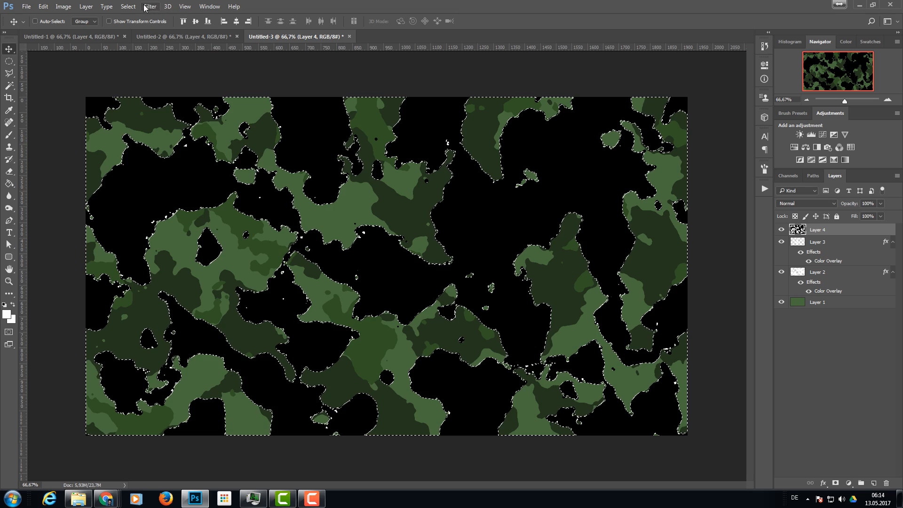
left_click(128, 7)
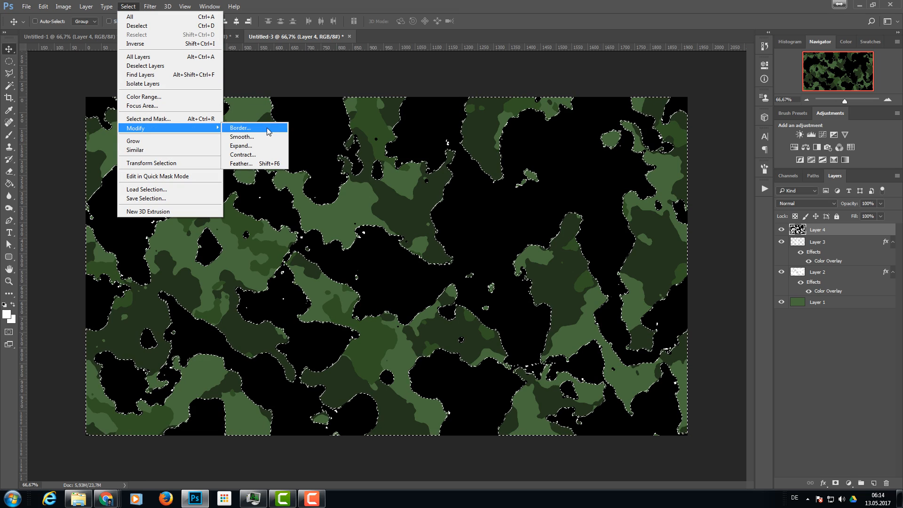
left_click(240, 145)
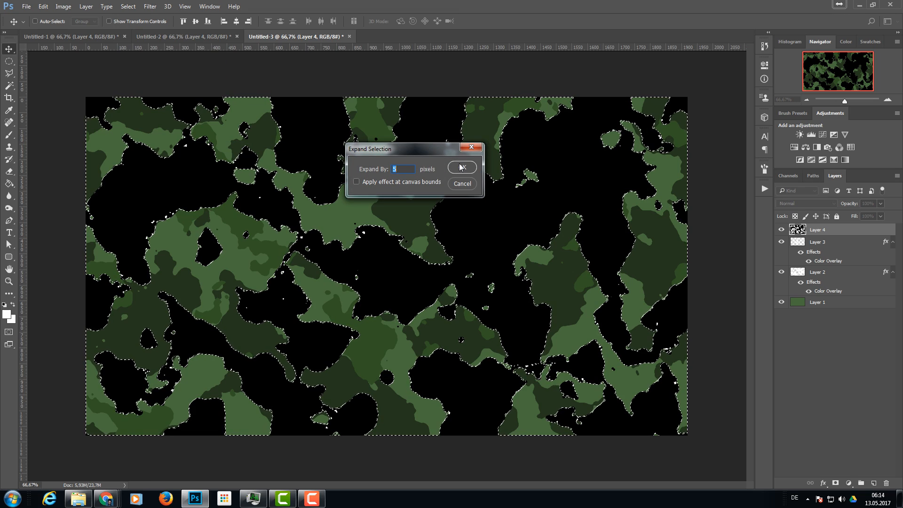
left_click(462, 167)
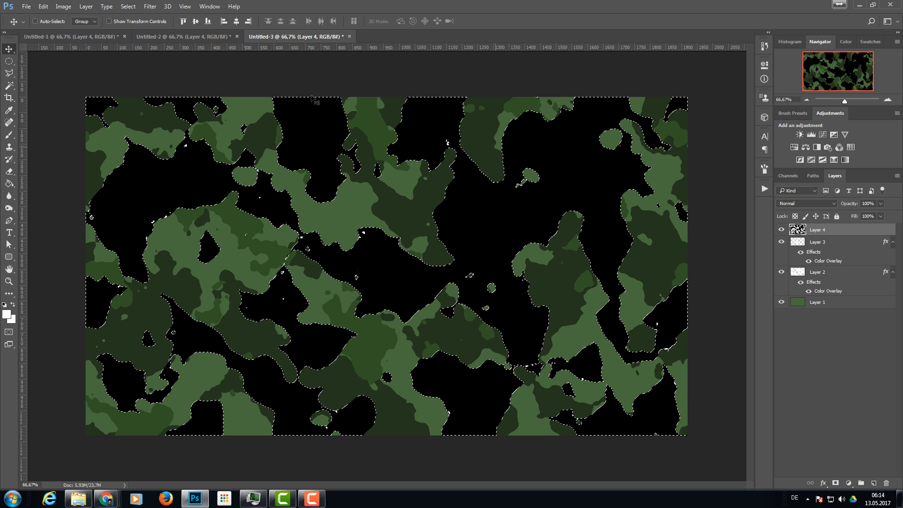
Step: Reselect the layer's areas using Color Range with fuzziness 200
left_click(128, 6)
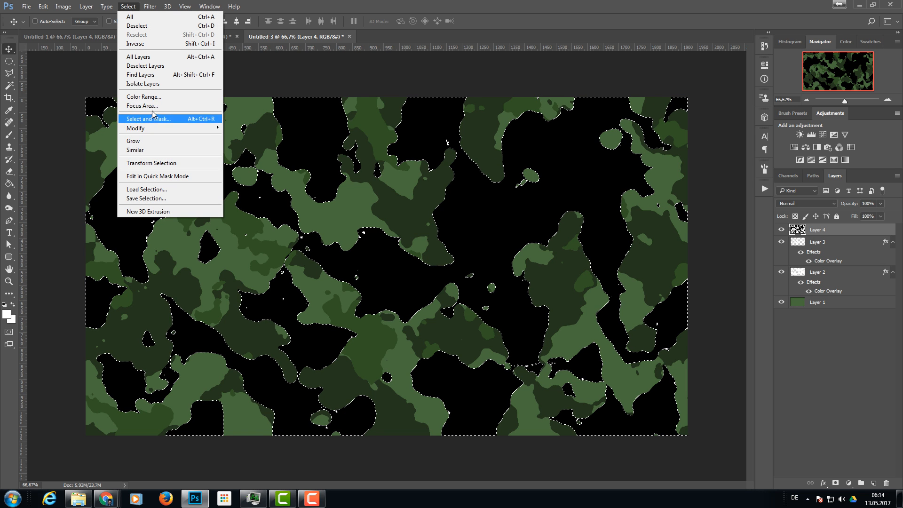
left_click(141, 97)
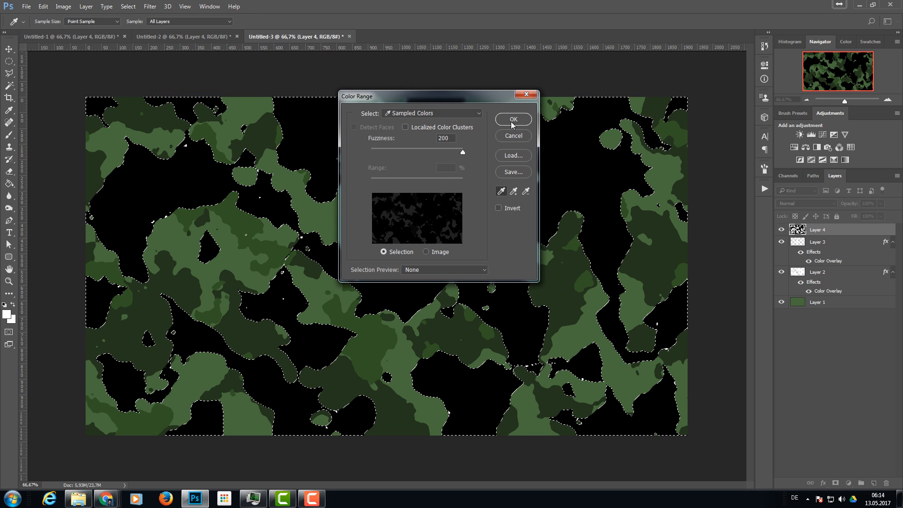
left_click(513, 119)
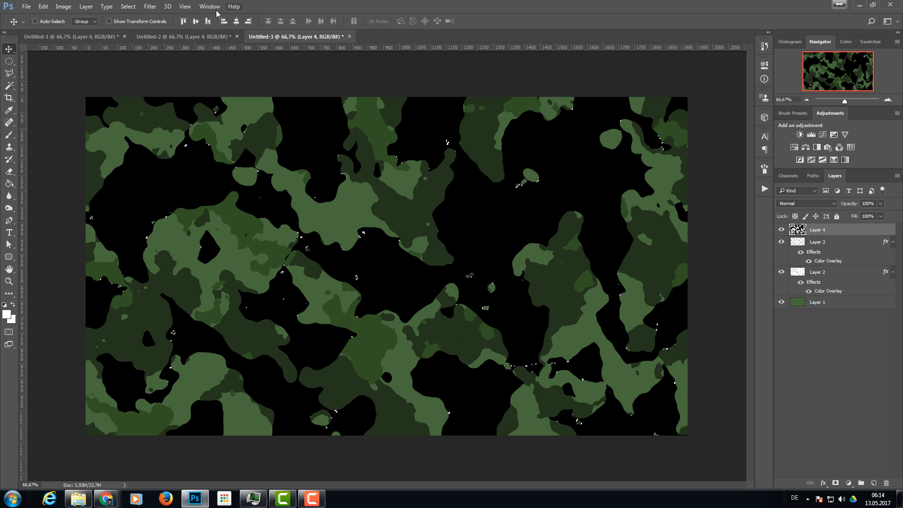
Step: Expand the selection outward by 5 pixels
left_click(128, 7)
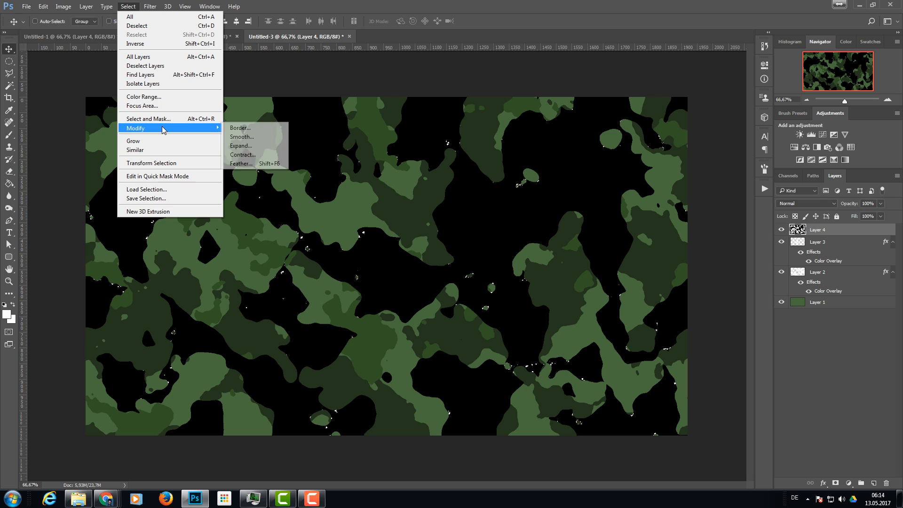
left_click(241, 145)
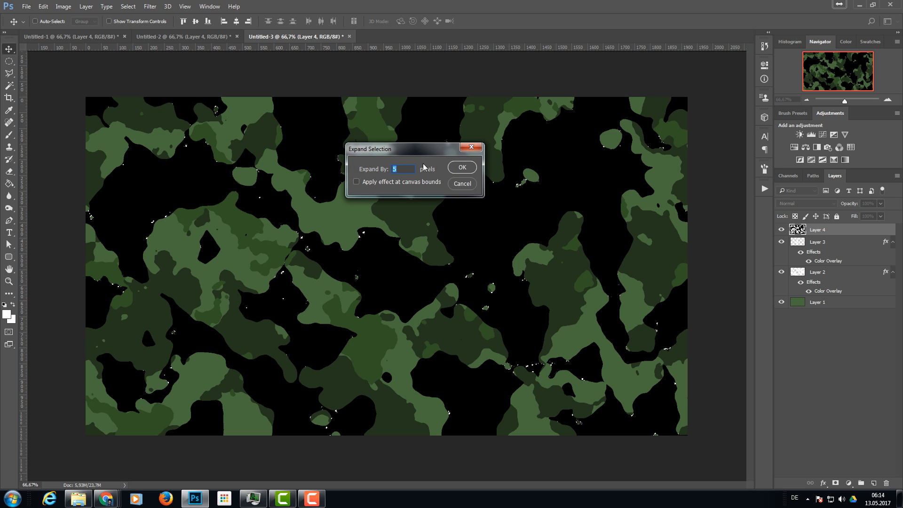
left_click(462, 167)
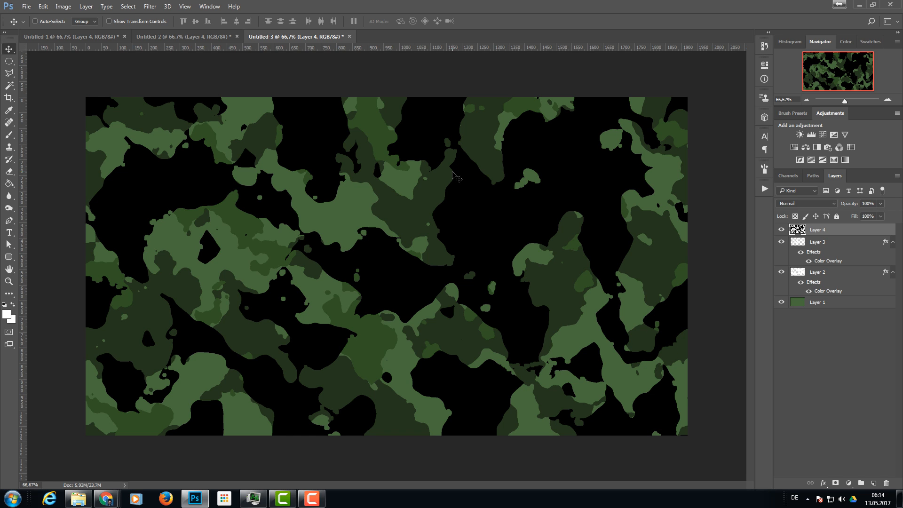
mouse_move(493, 268)
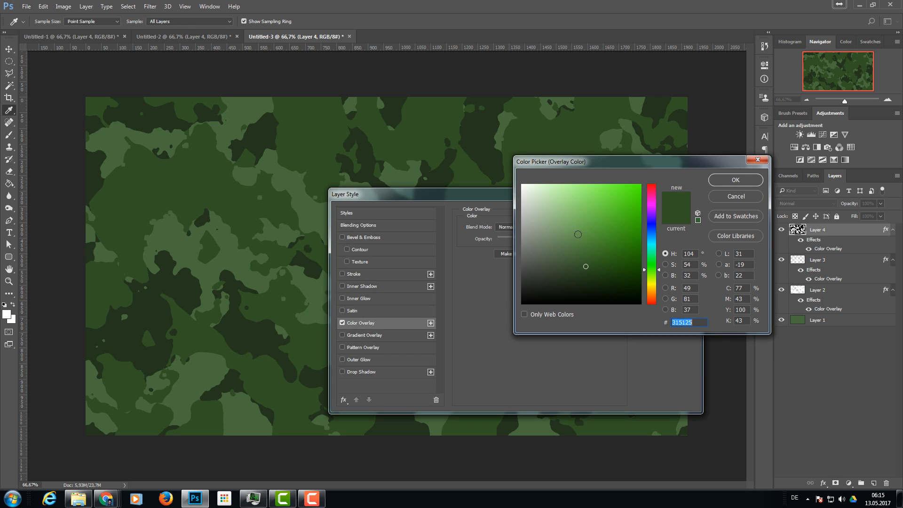
Step: Give Layer 4 a dark green Color Overlay, such as #234218
left_click(614, 268)
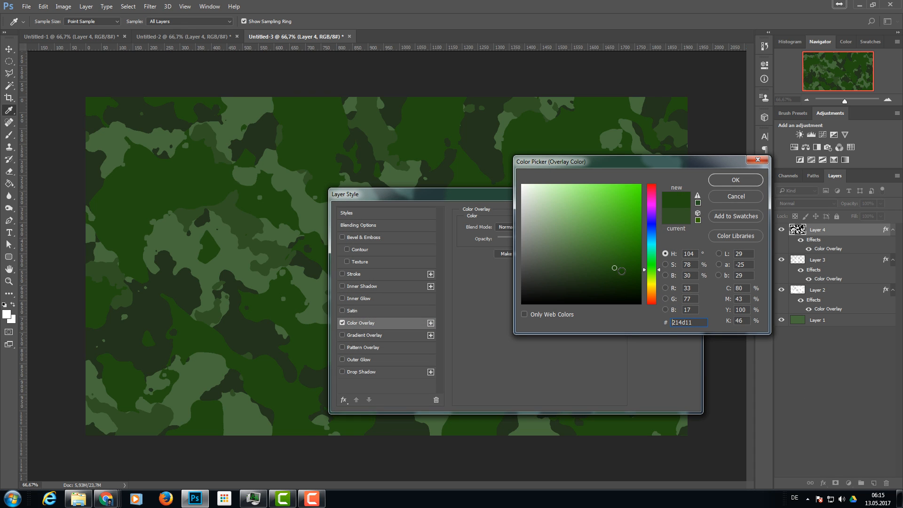
left_click(600, 272)
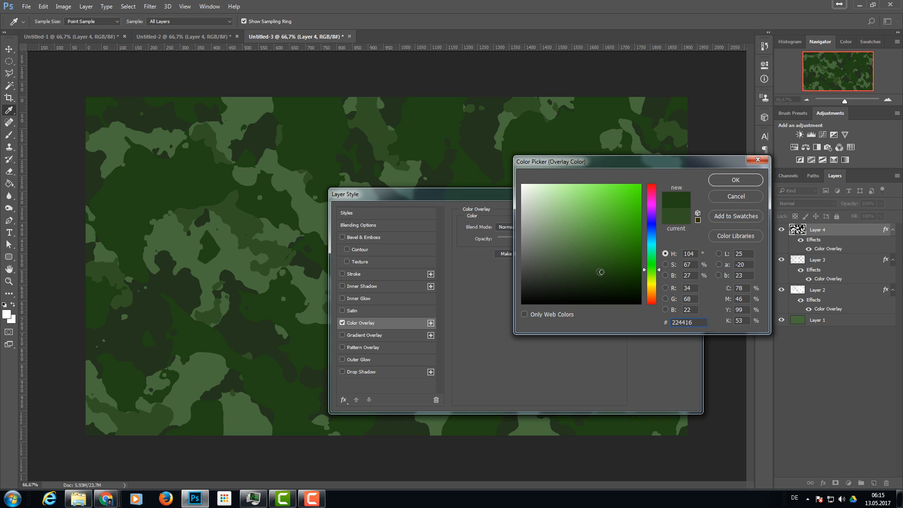
left_click(597, 273)
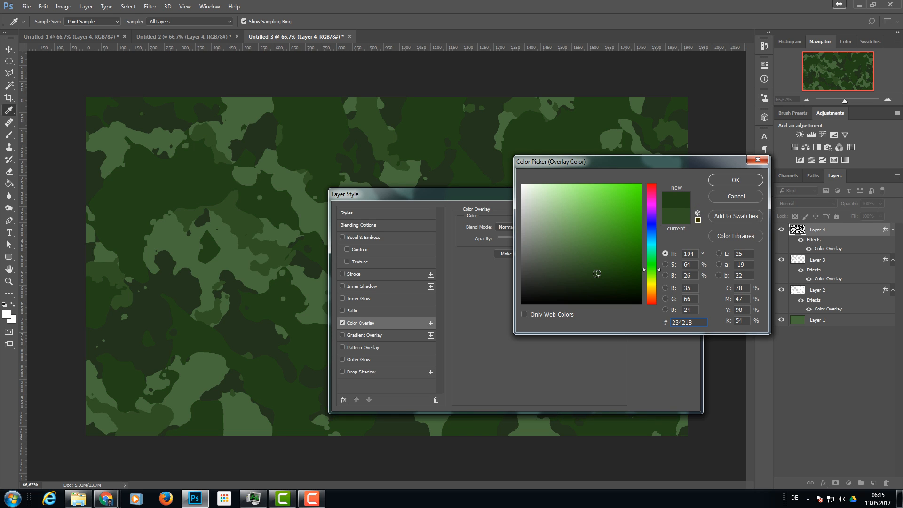
left_click(736, 179)
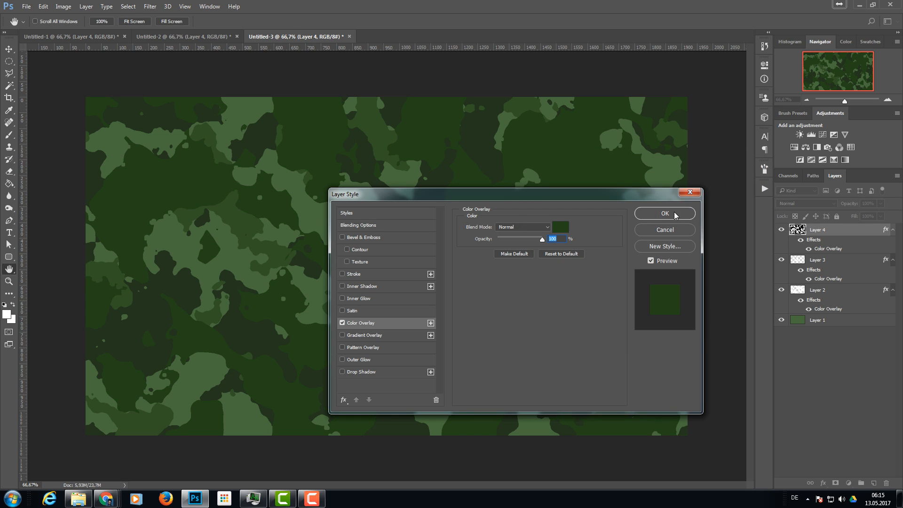
left_click(665, 214)
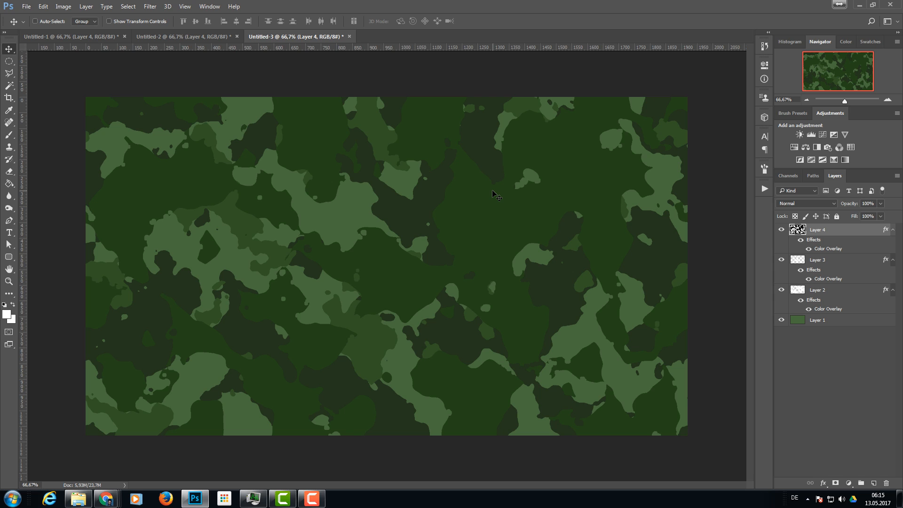
left_click(181, 35)
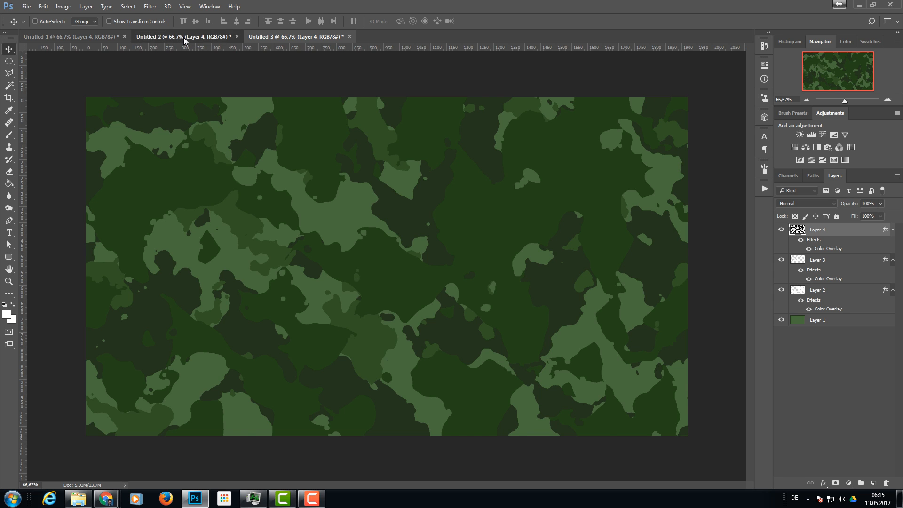